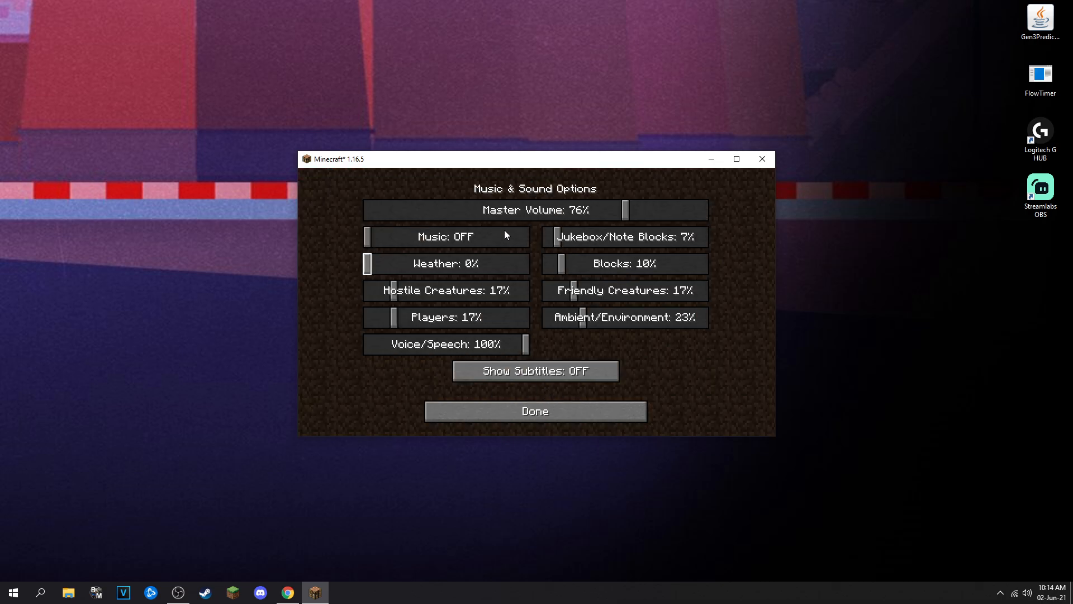
Step: Confirm the Music & Sound options and return to the title screen
click(534, 410)
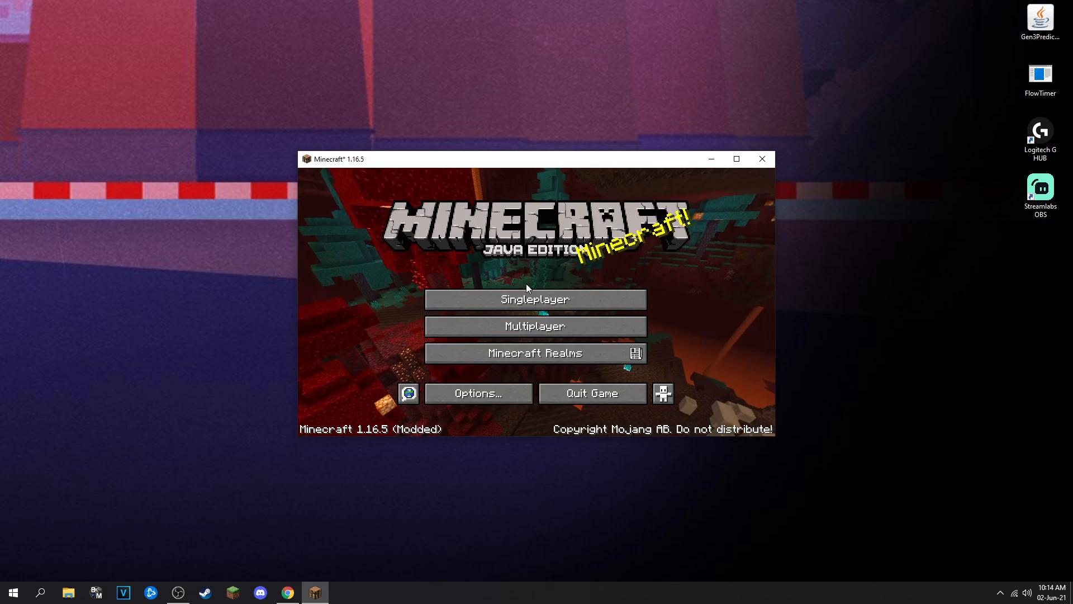
mouse_move(591, 393)
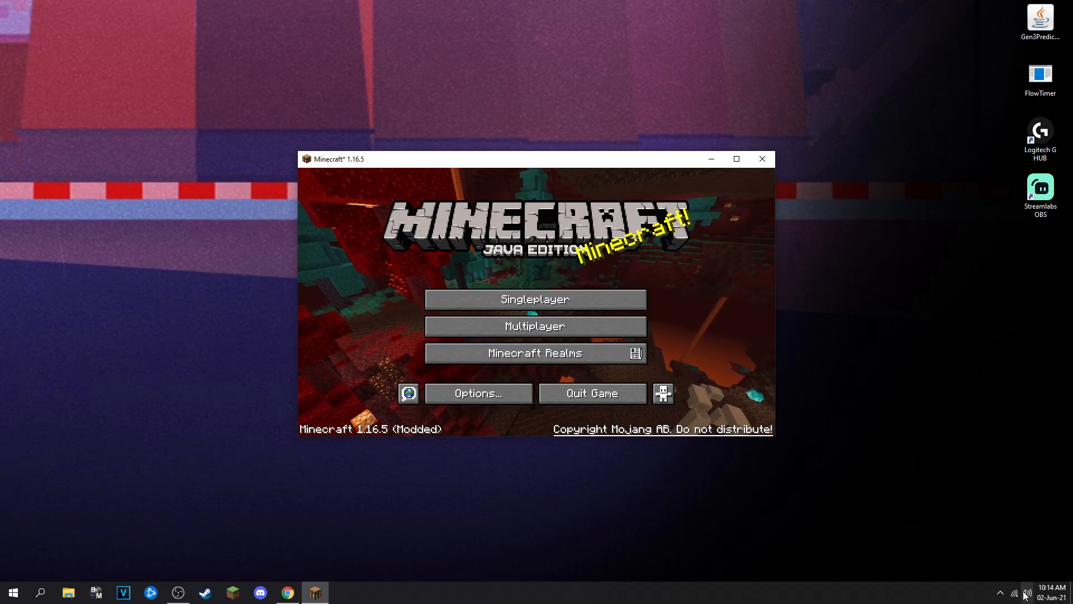
click(1024, 592)
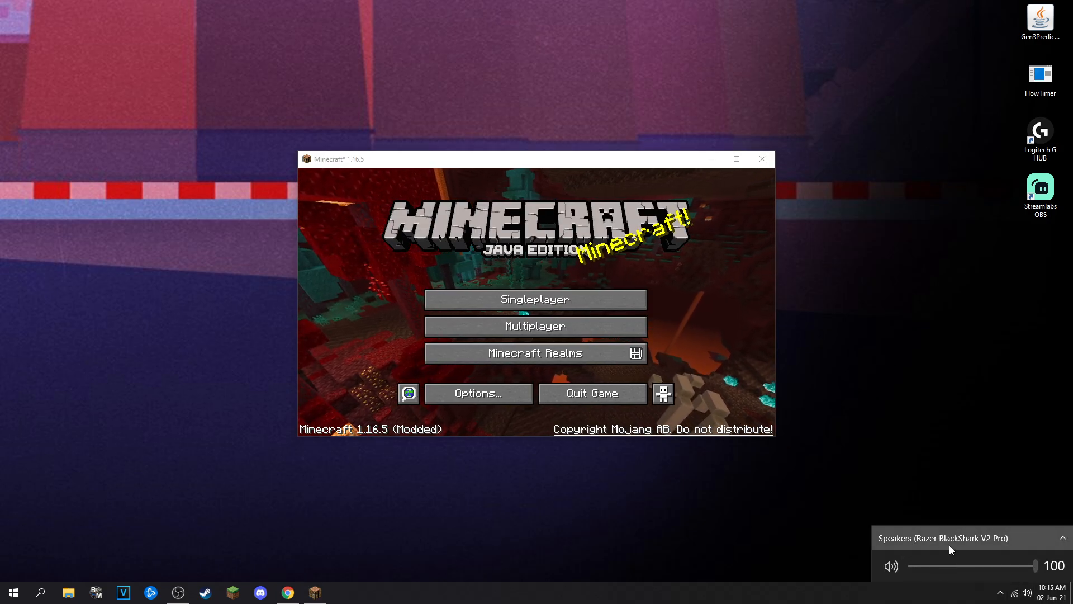
click(941, 538)
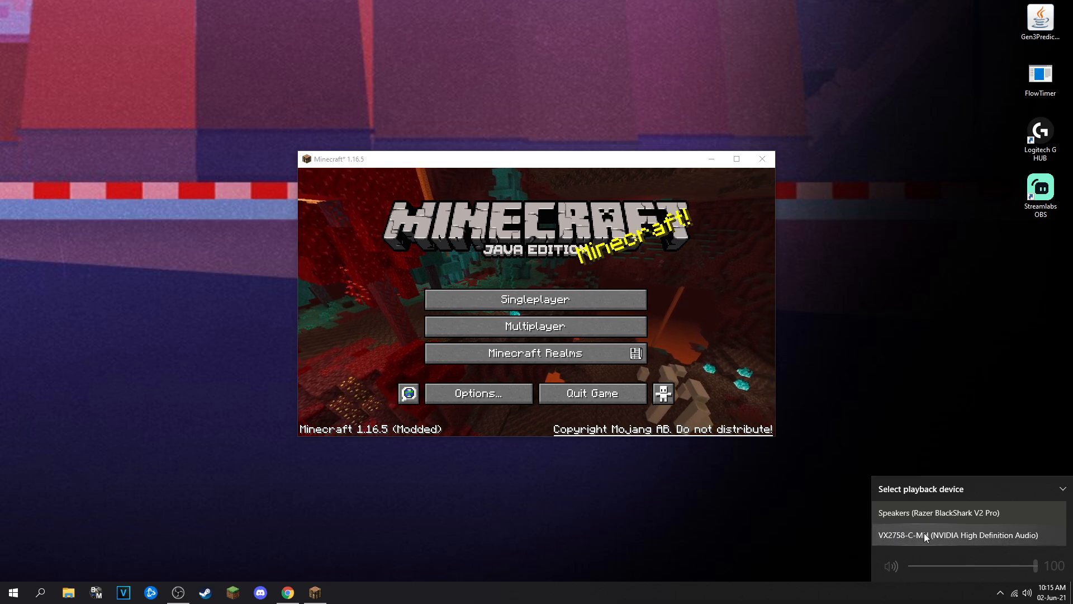
click(947, 512)
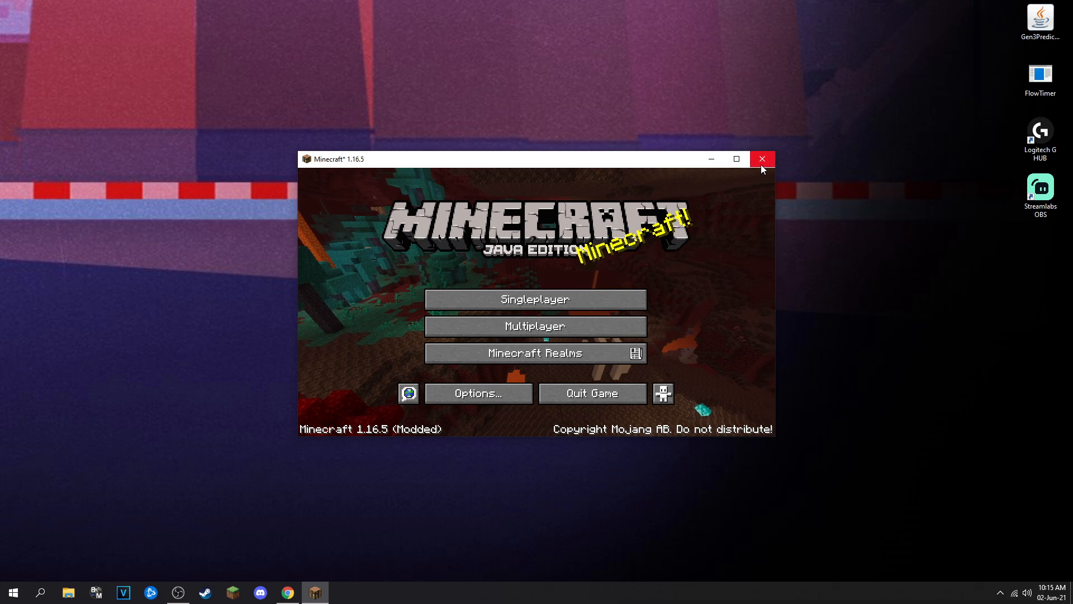
mouse_move(758, 198)
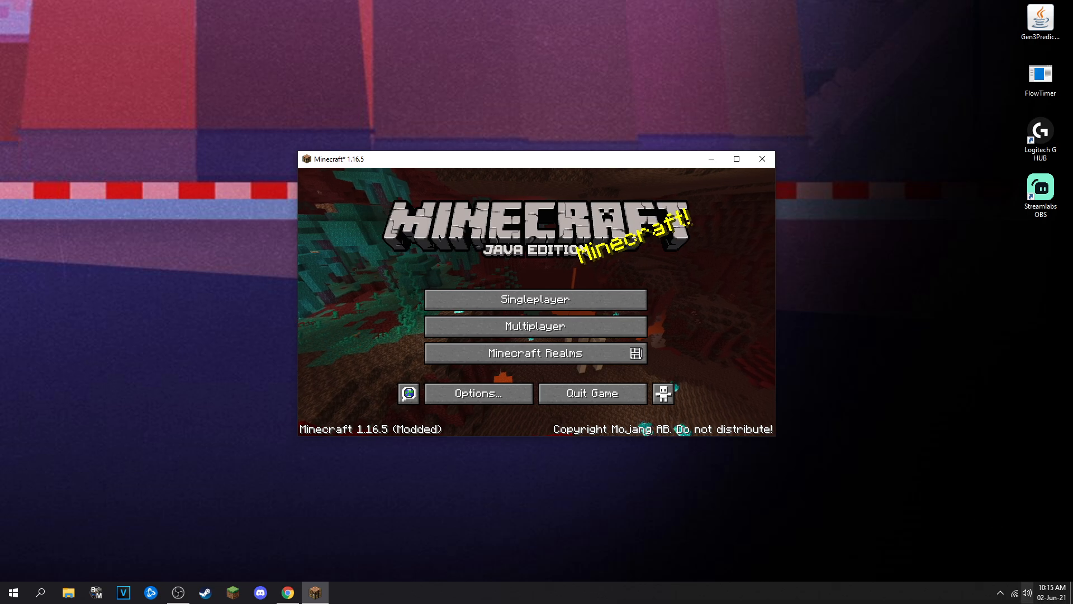
Step: Load the singleplayer world and arrive beside the desert village hay bales
click(1024, 593)
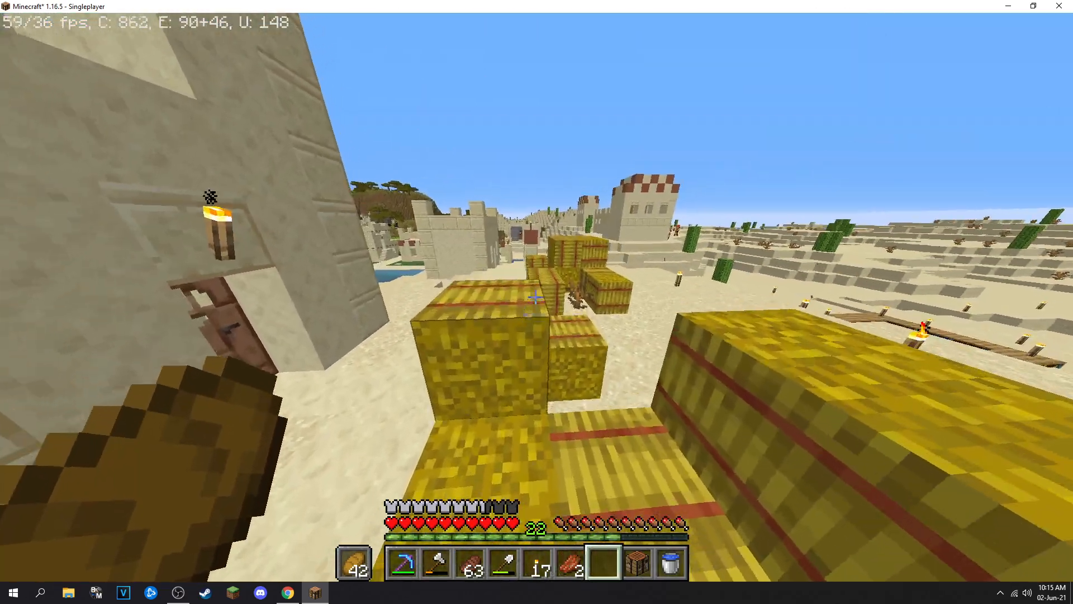
mouse_move(537, 302)
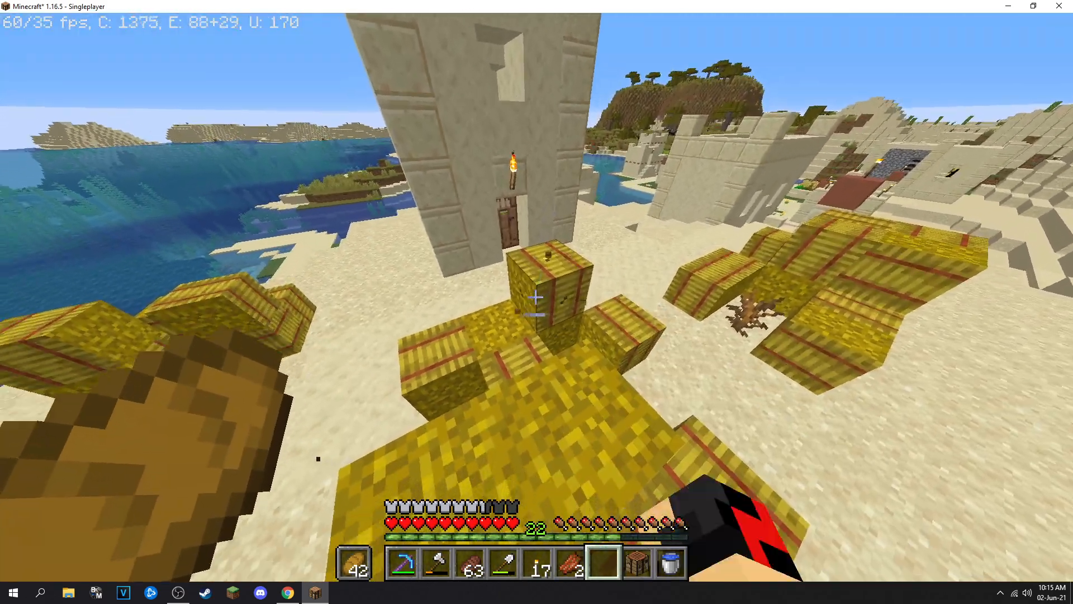
Step: From the pause menu, apply the Resource Packs screen twice to force the game to reload its assets
key(Escape)
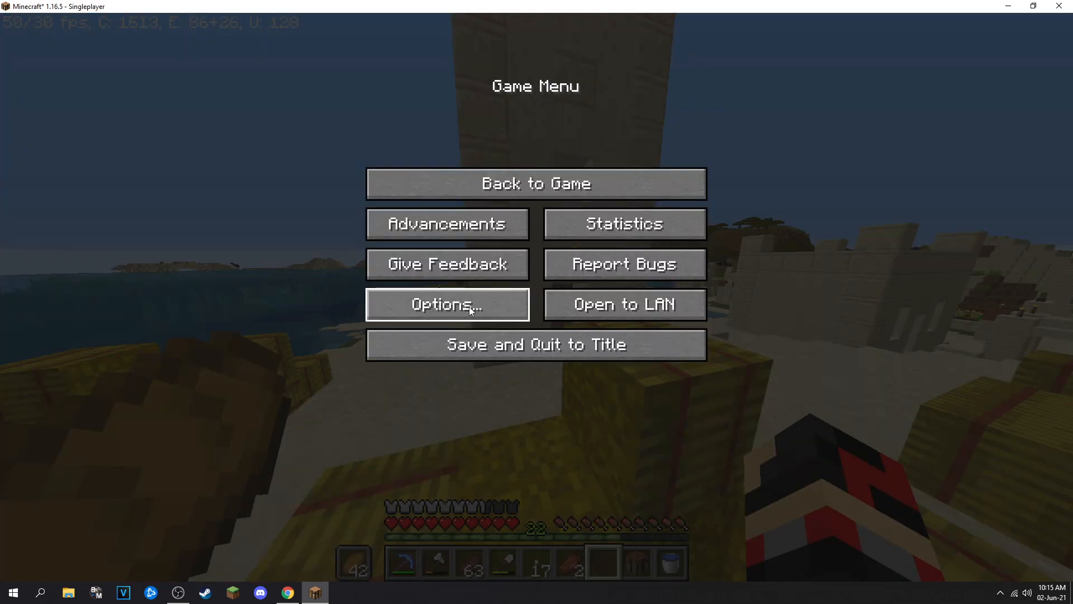
click(447, 304)
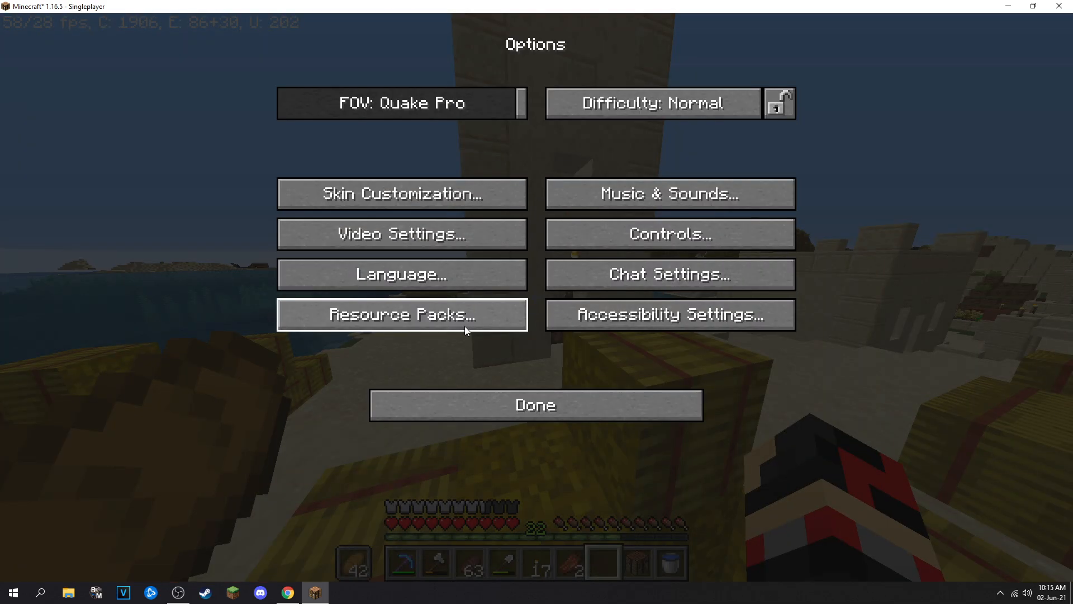
click(401, 314)
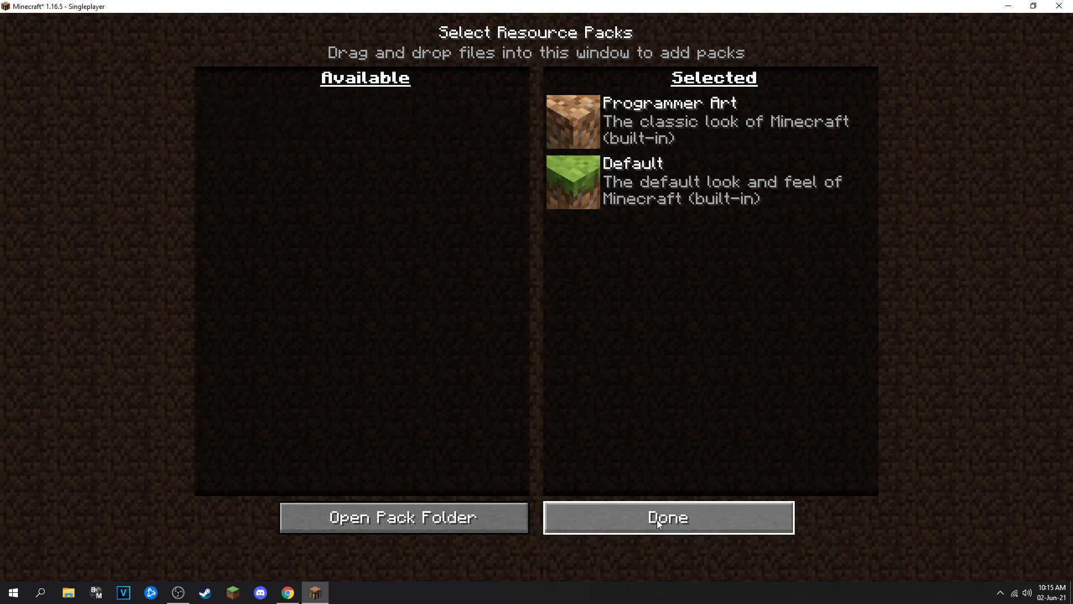
click(667, 516)
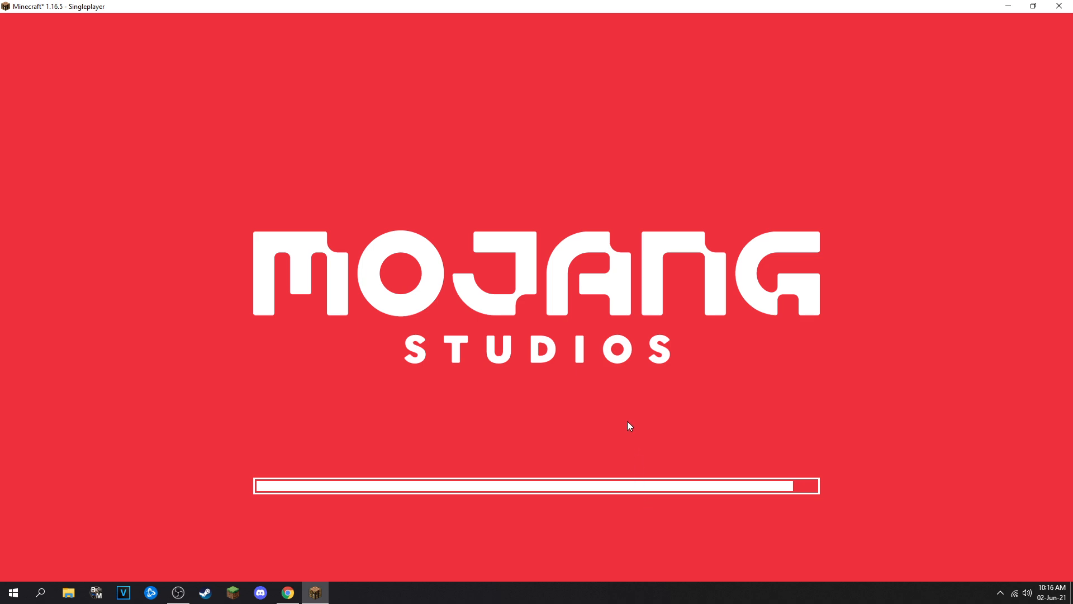
mouse_move(627, 425)
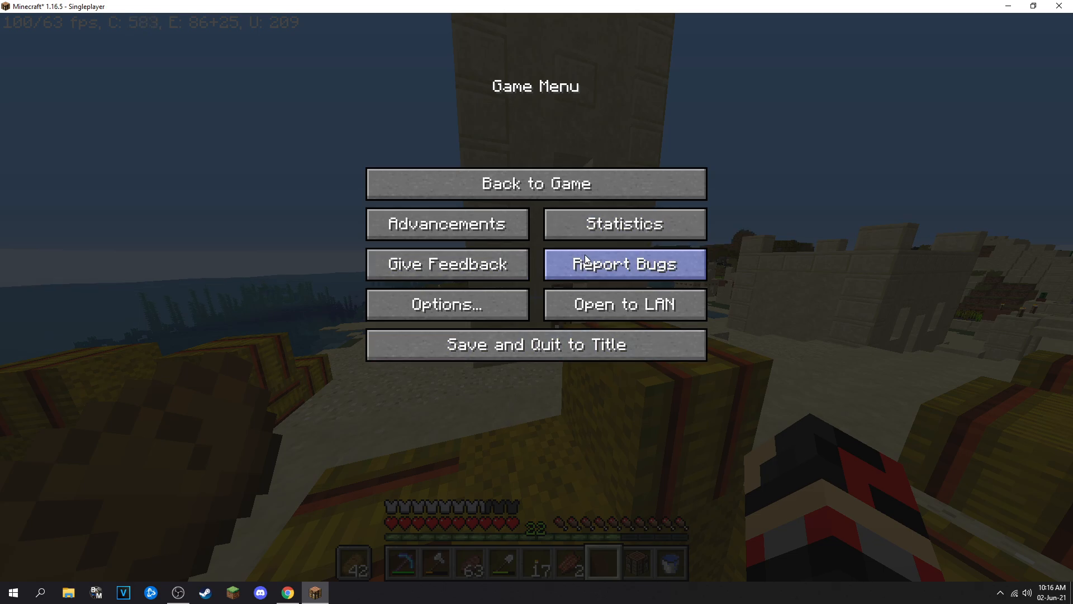
click(447, 304)
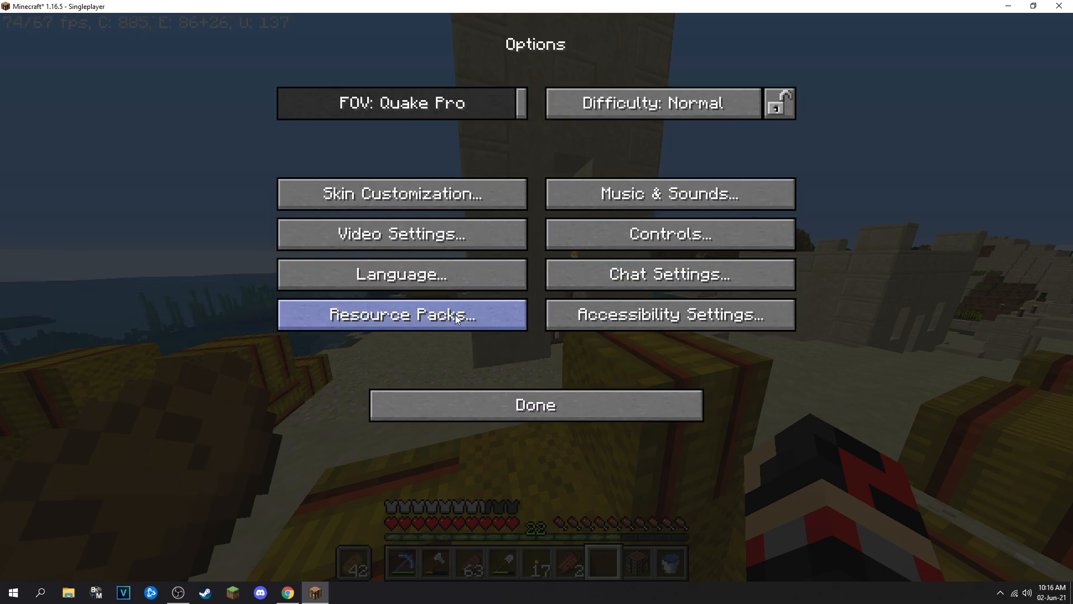
click(401, 314)
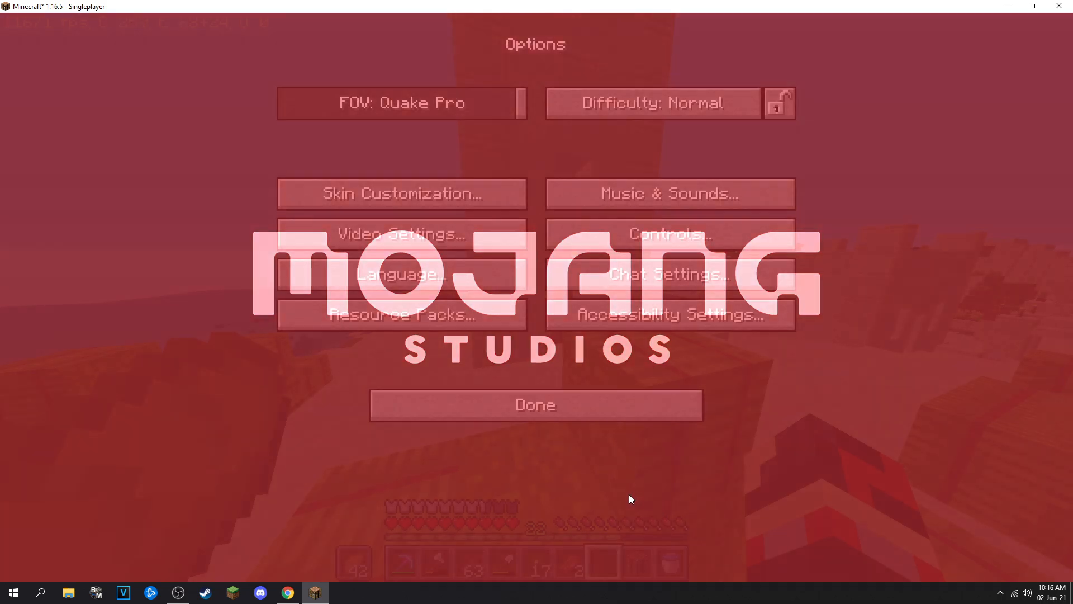
Step: Resume the desert world briefly, then Save and Quit to Title
click(534, 405)
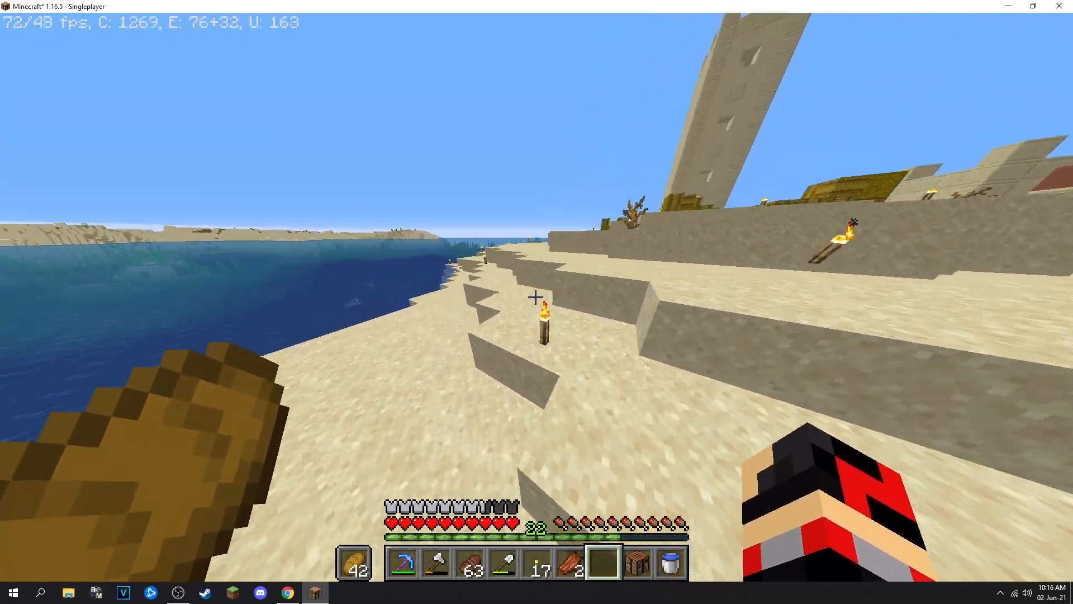
key(Escape)
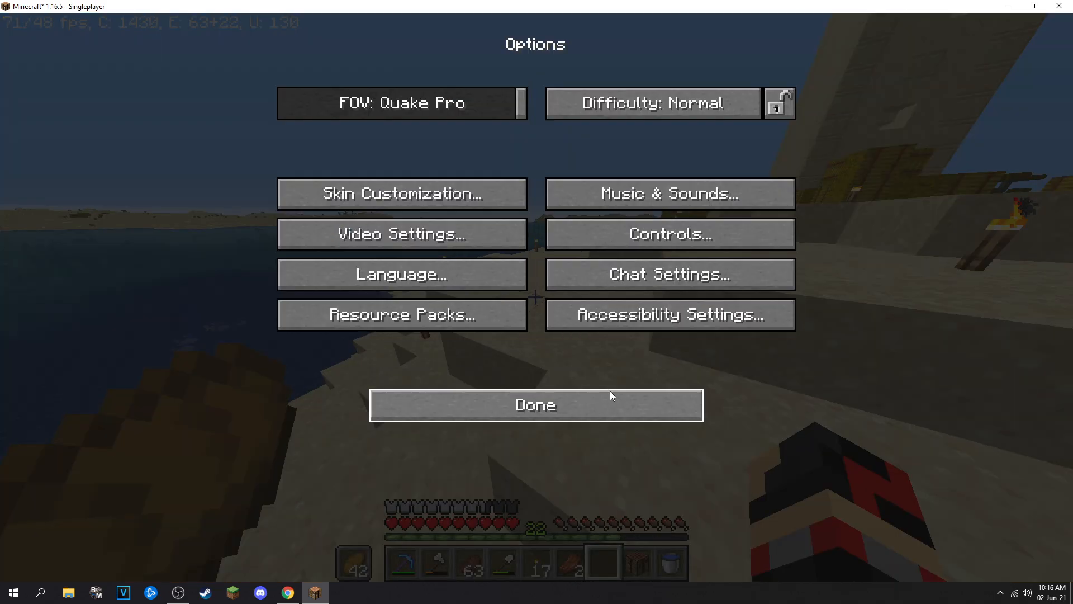
click(535, 403)
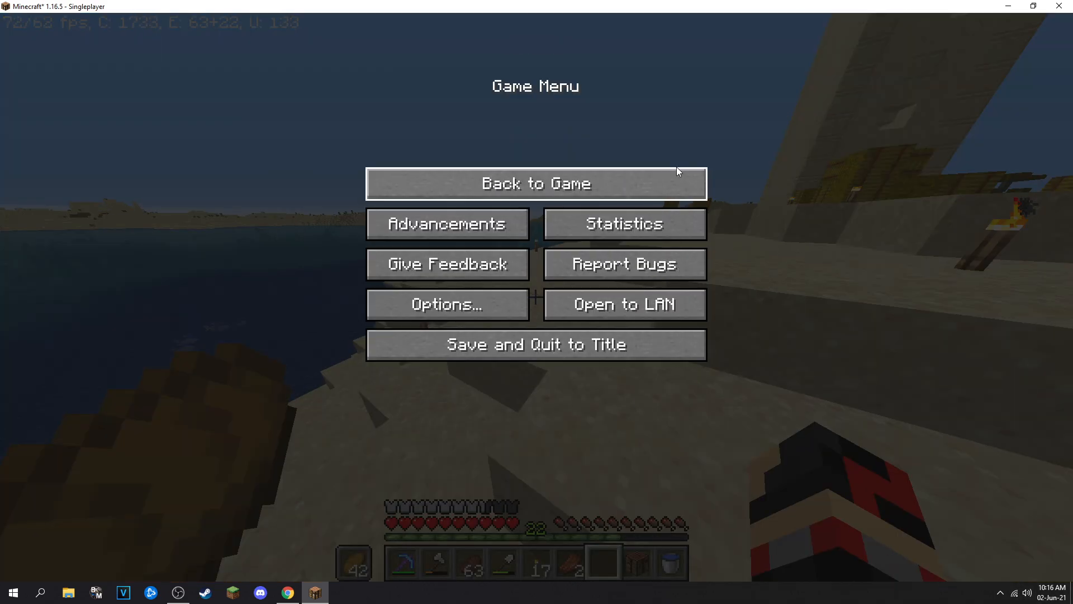
click(535, 182)
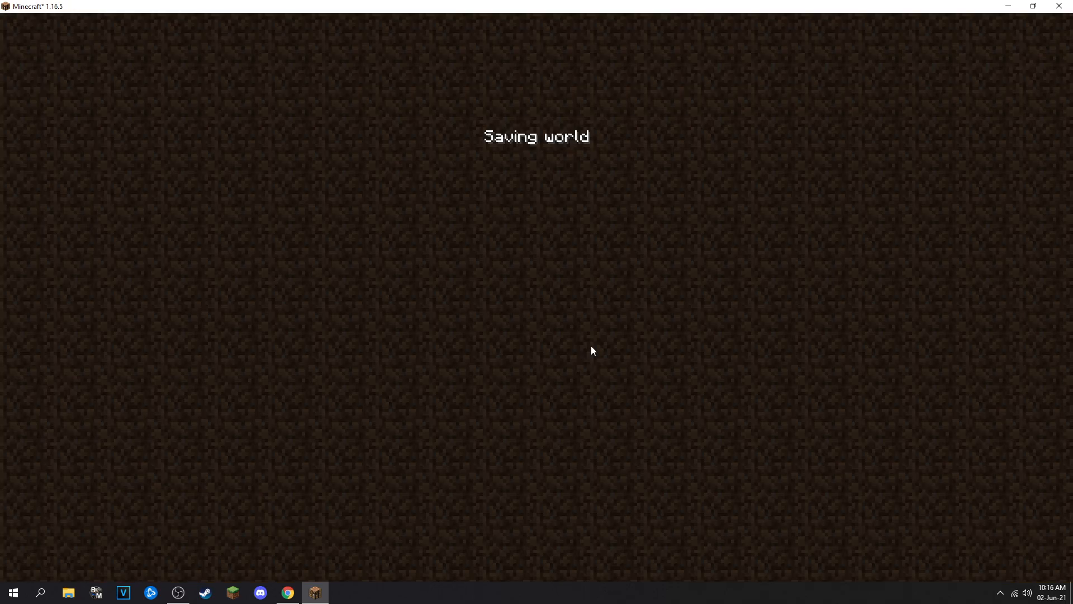
Step: Search %appdata in Windows to reach the Roaming folder containing .minecraft
text(%appdata)
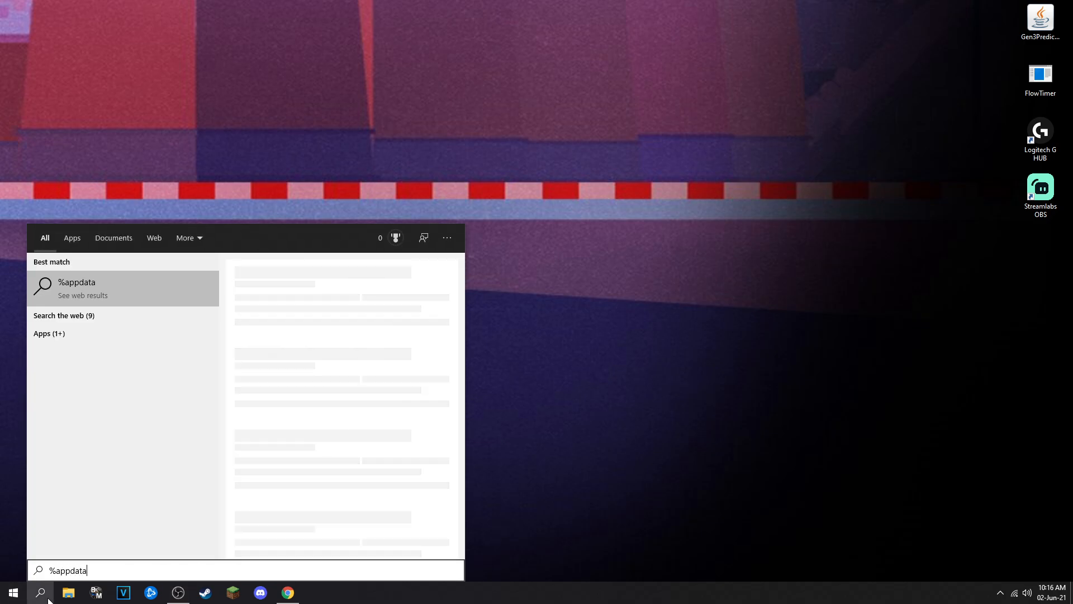
key(Escape)
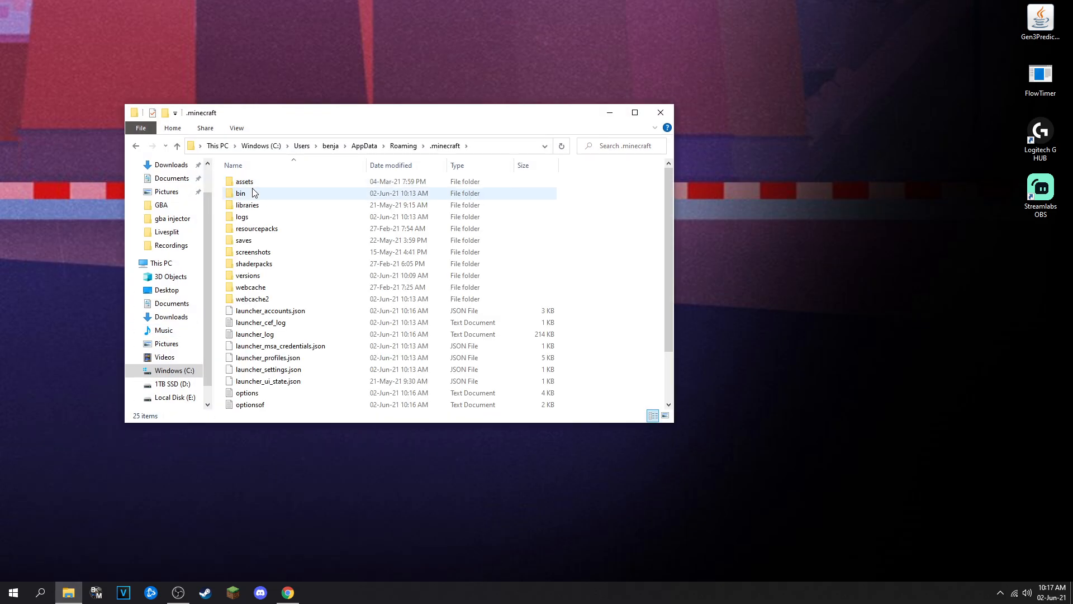
Step: Enter the versions folder and highlight its installed versions, including 1.16.5, then clear the selection
click(248, 275)
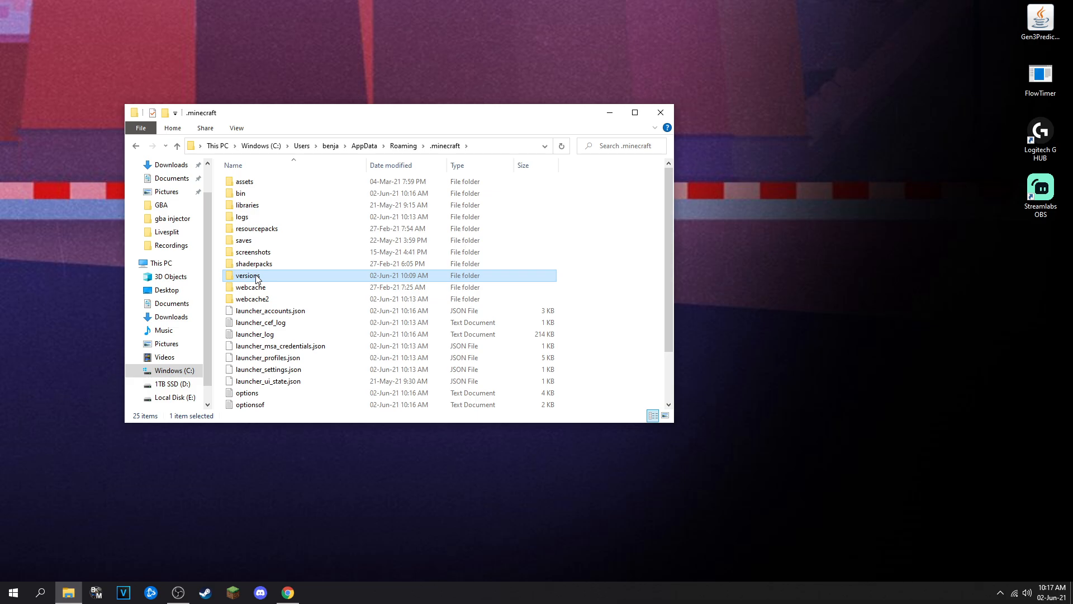
double_click(248, 275)
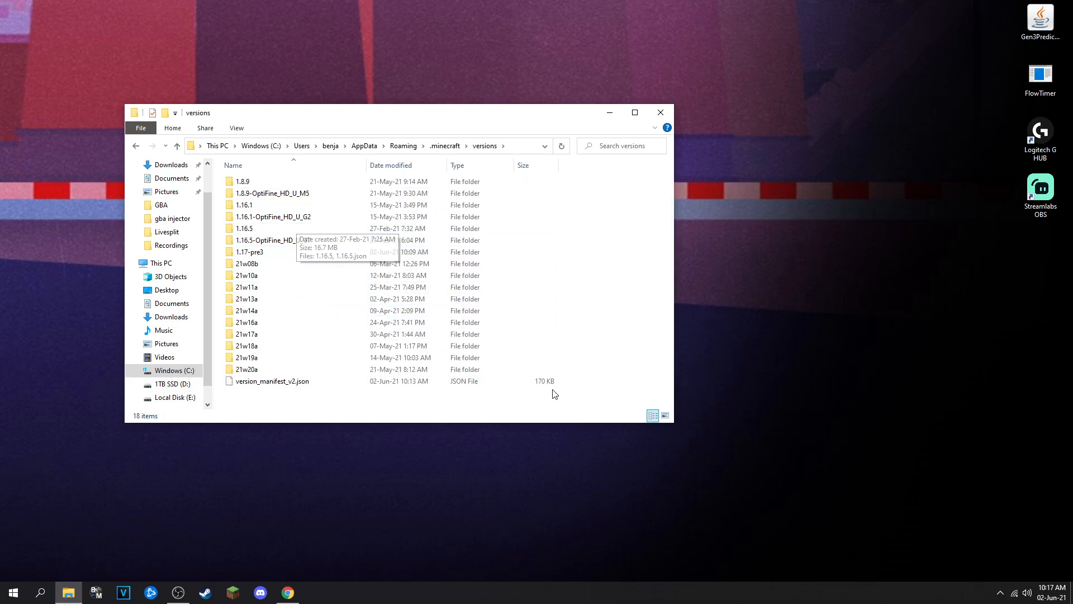
key(ctrl+a)
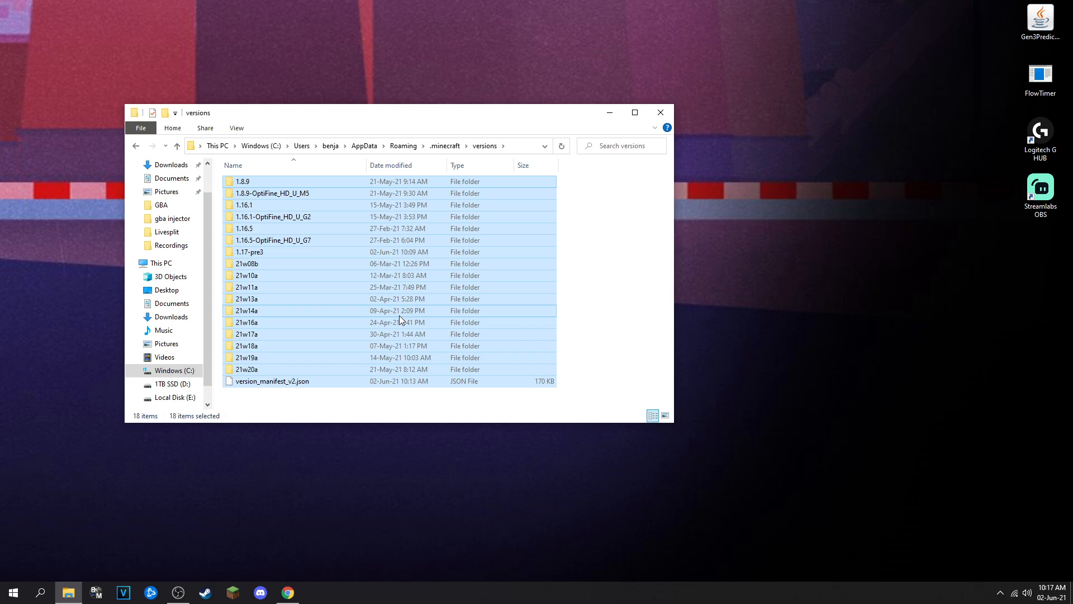
click(274, 251)
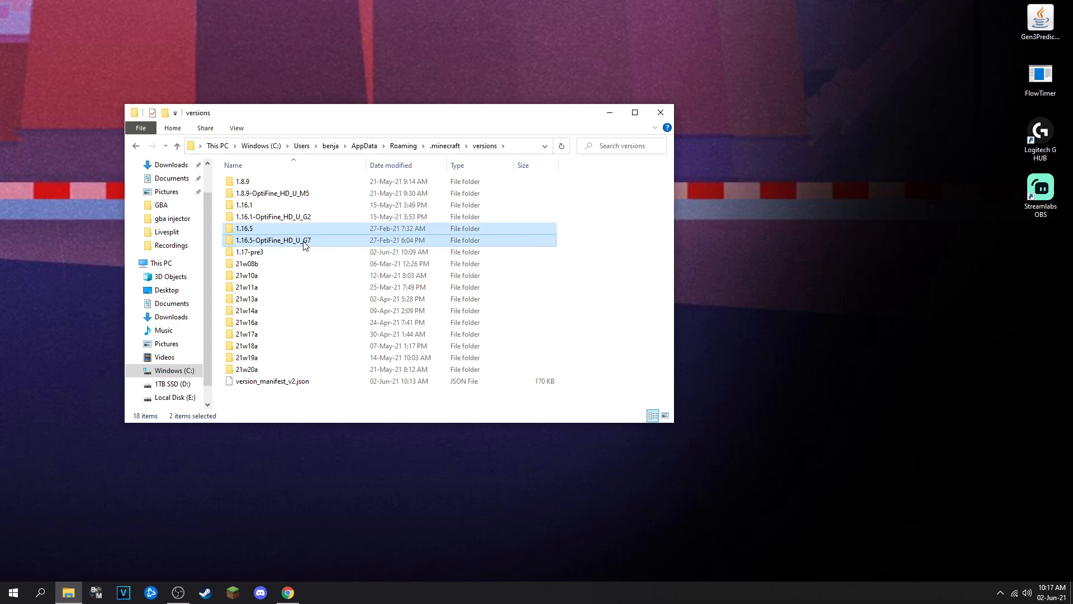
mouse_move(276, 235)
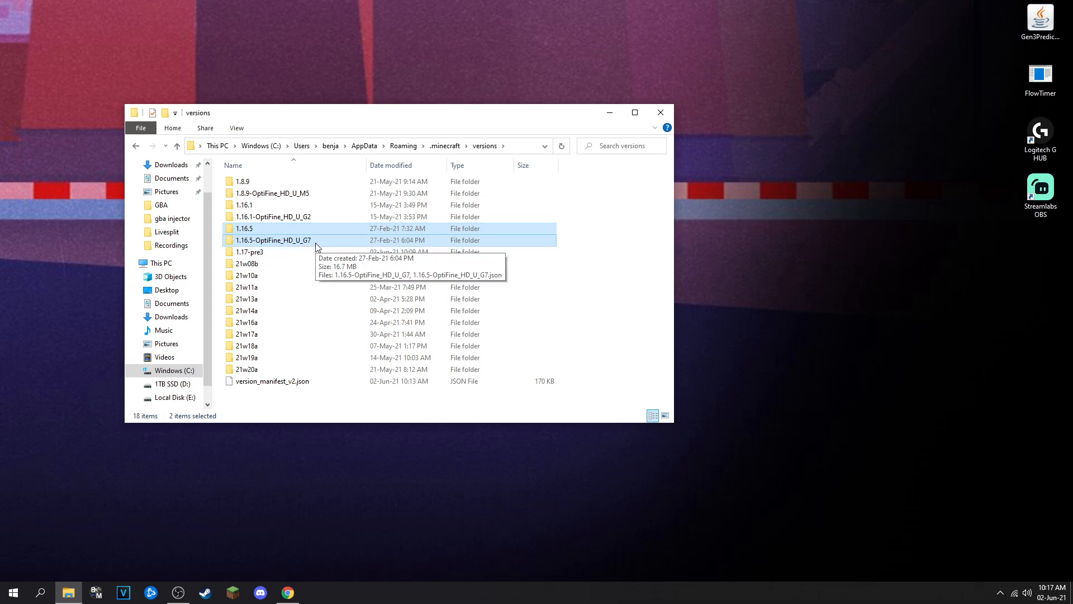
click(546, 228)
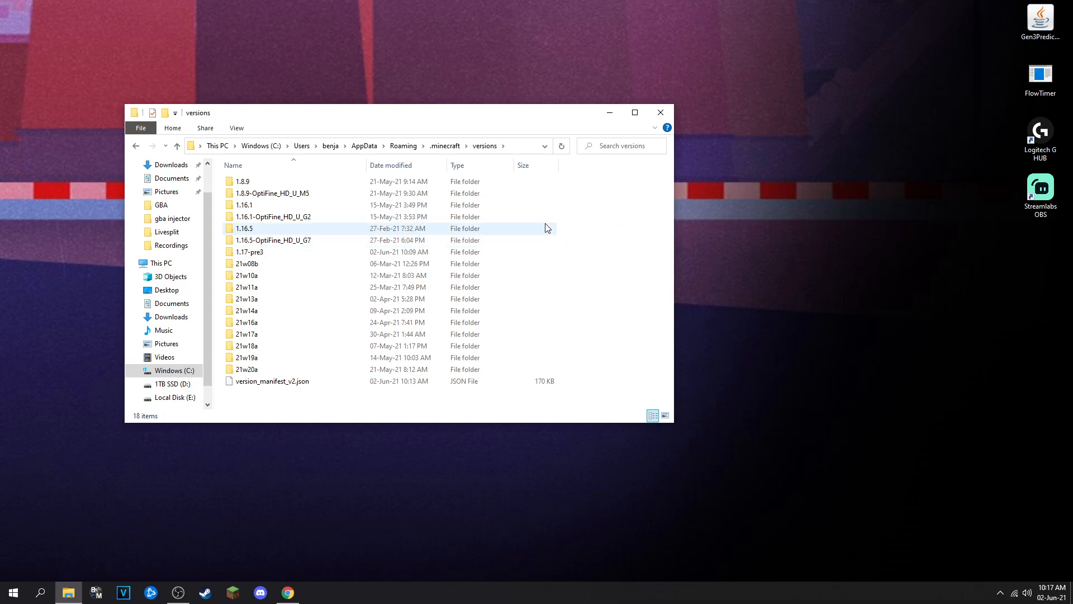
mouse_move(517, 230)
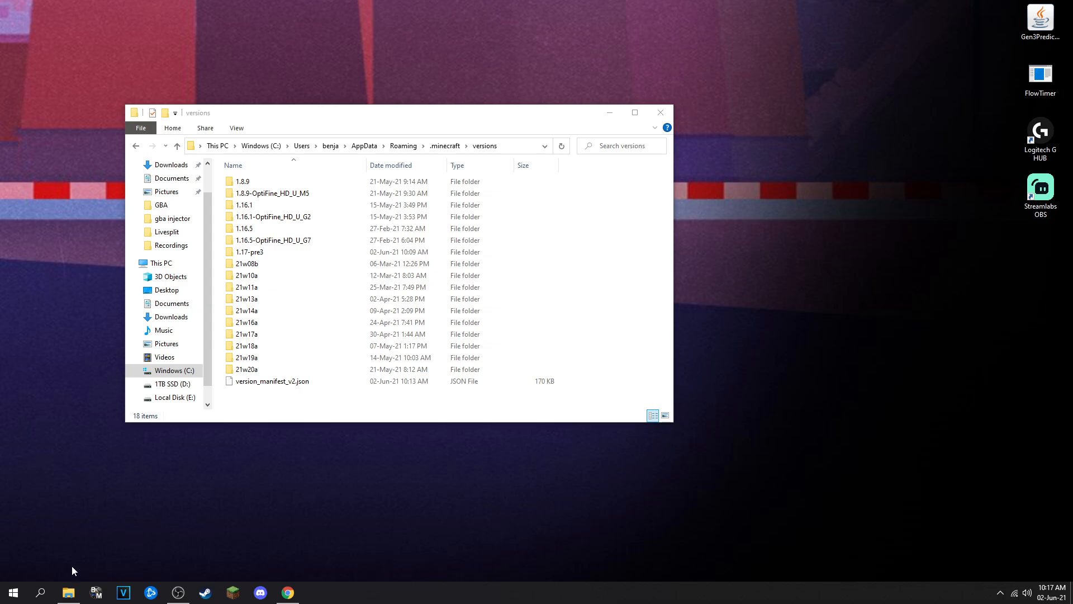
mouse_move(80, 563)
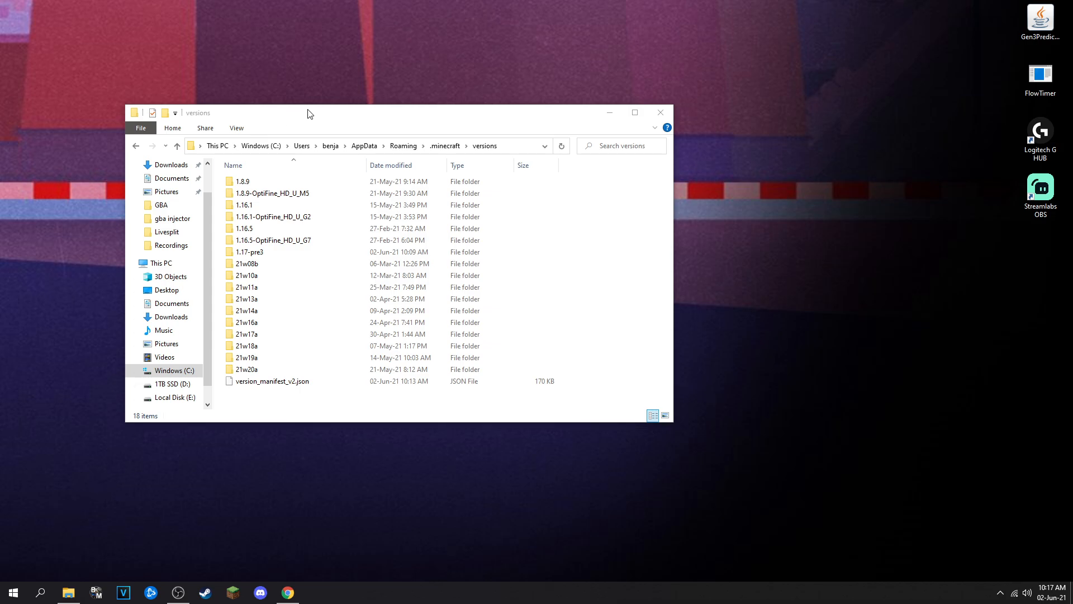
Step: Reposition the versions window and launch Device Manager from the Start area
drag(308, 113, 380, 130)
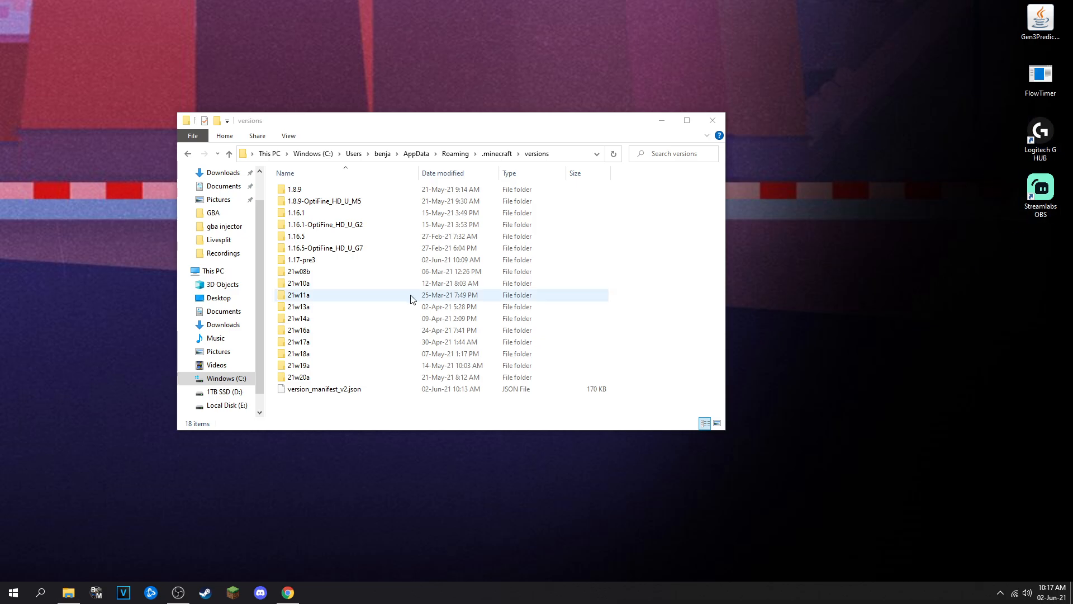
click(342, 407)
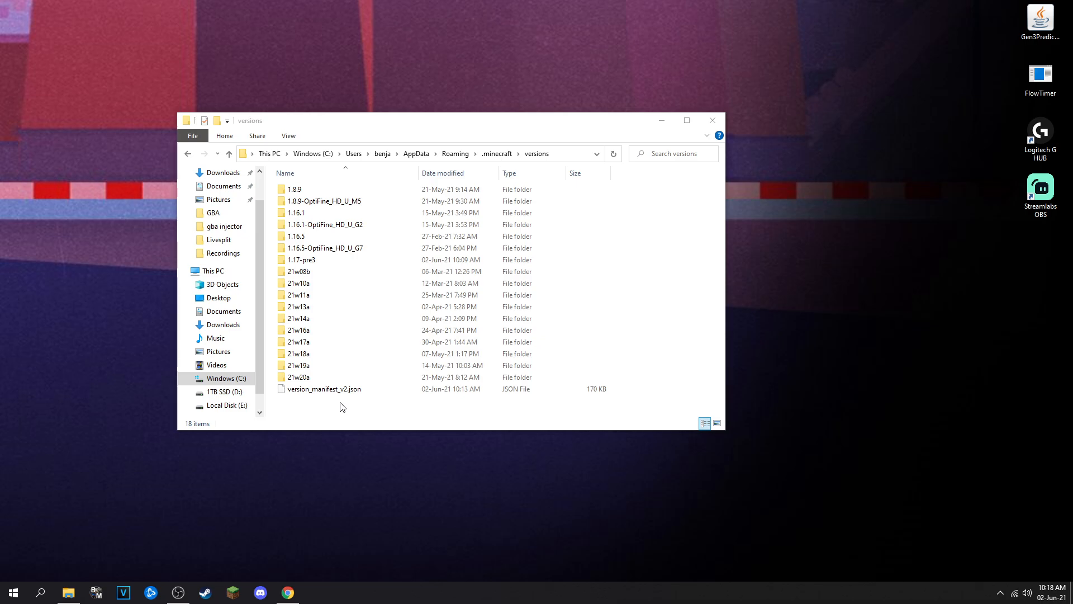
mouse_move(15, 568)
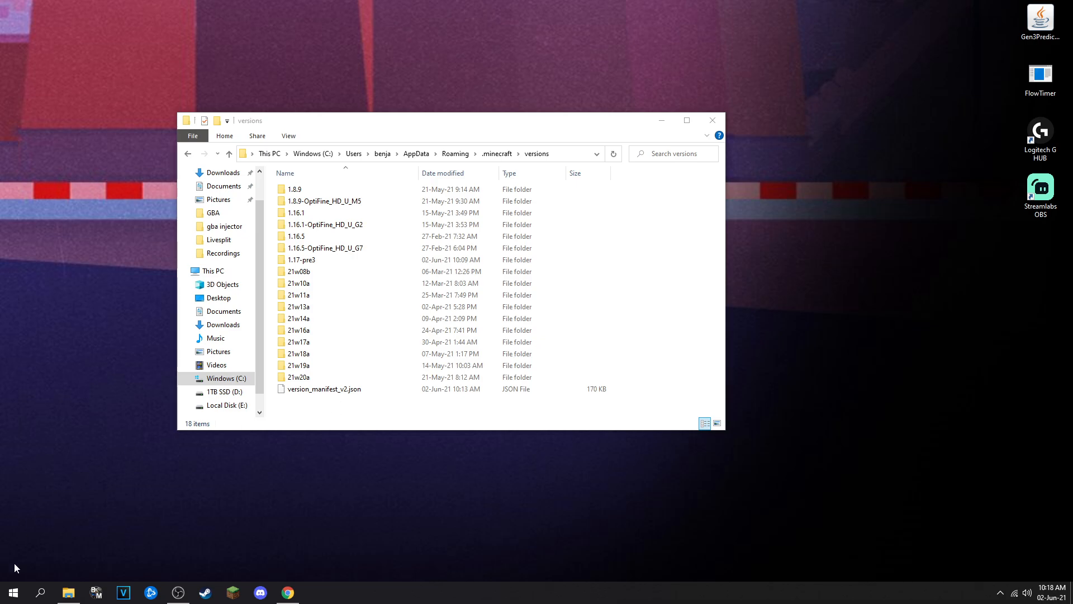
click(41, 592)
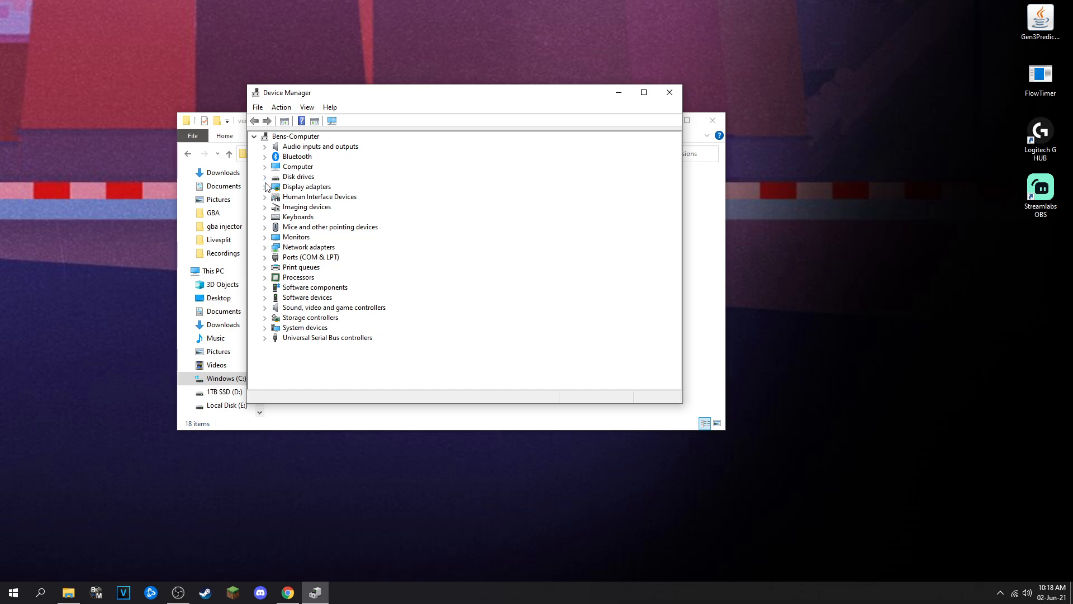
mouse_move(266, 262)
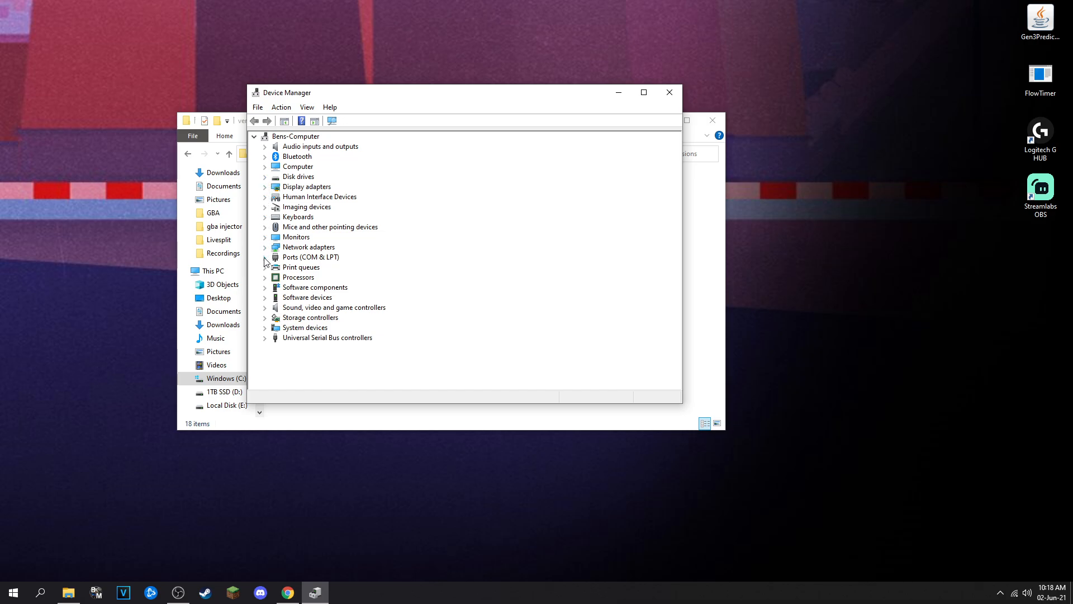
mouse_move(264, 240)
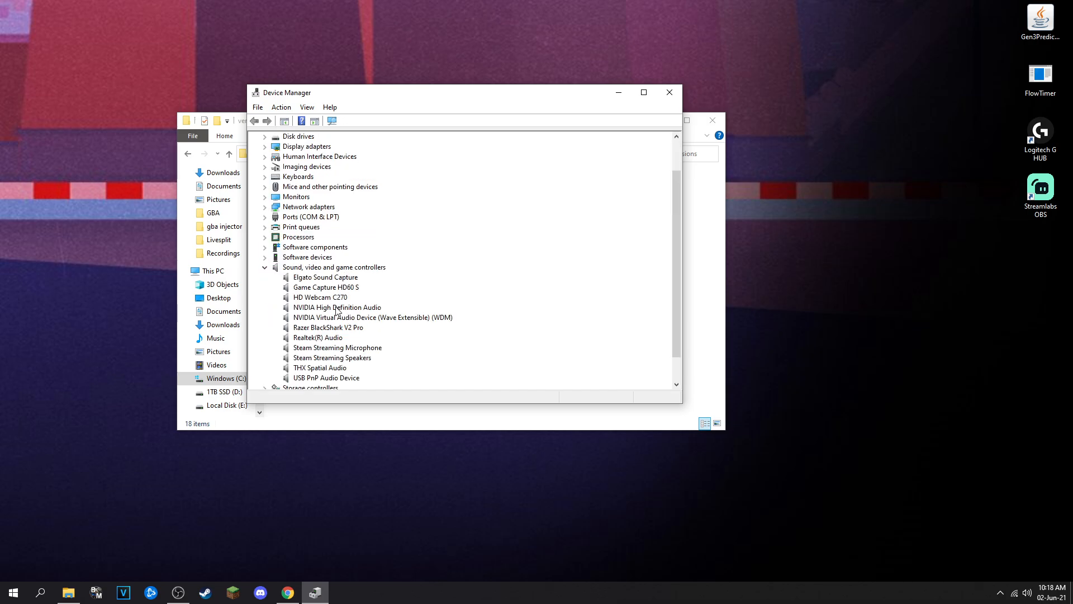
Step: Update the Razer BlackShark V2 Pro driver via Windows Update, confirming the best driver is installed
scroll(down, 3)
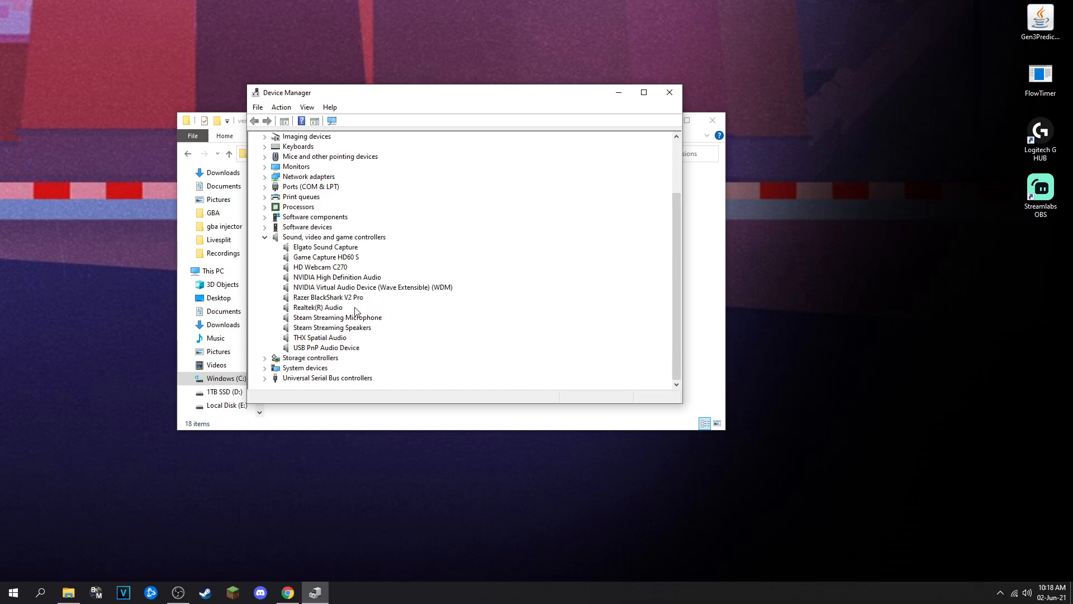
click(328, 297)
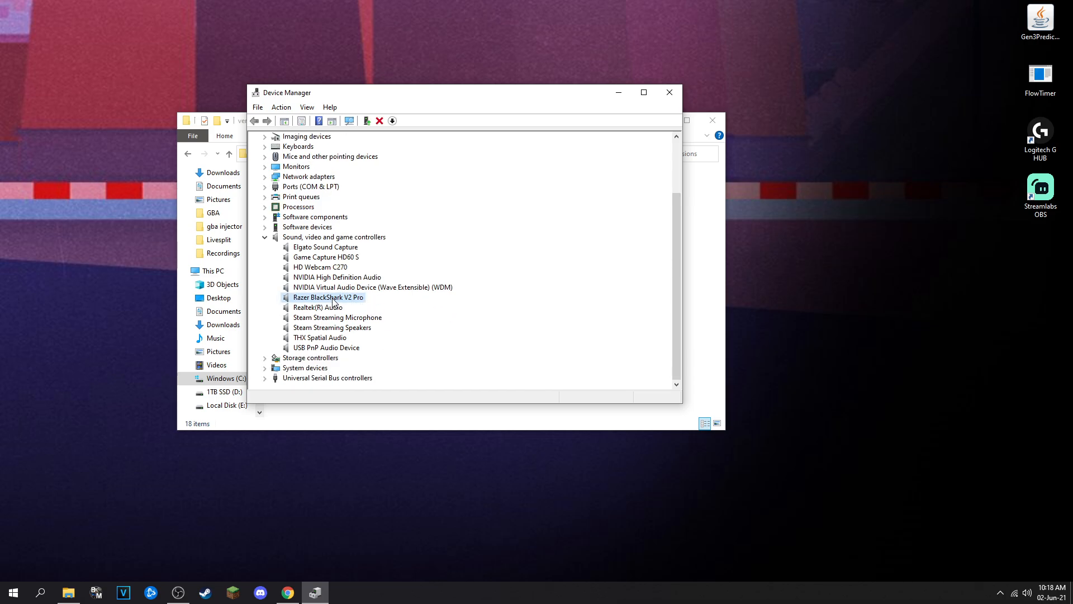
right_click(328, 298)
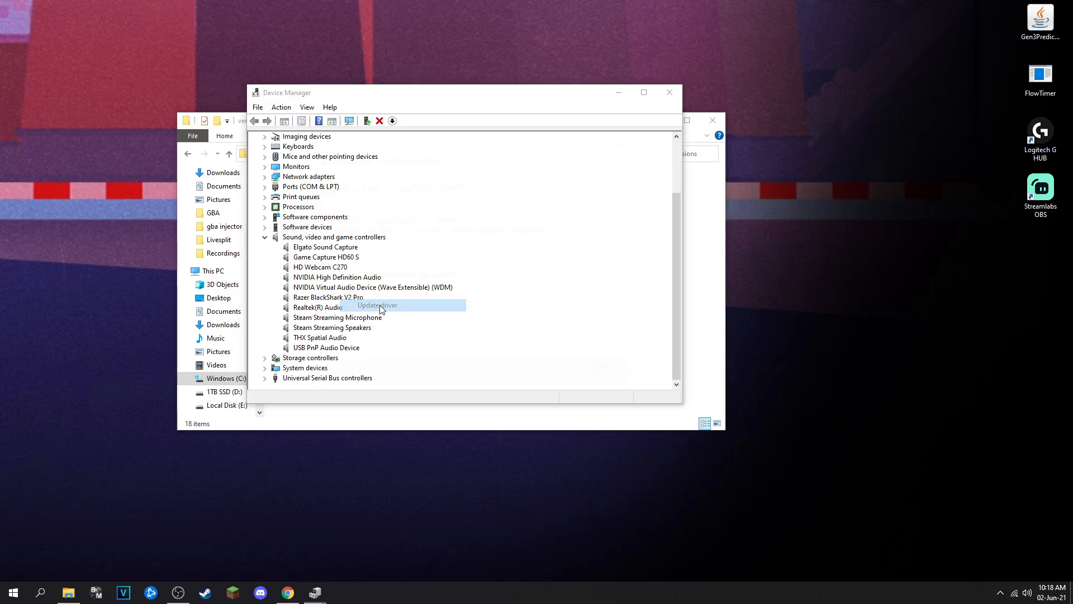
click(375, 304)
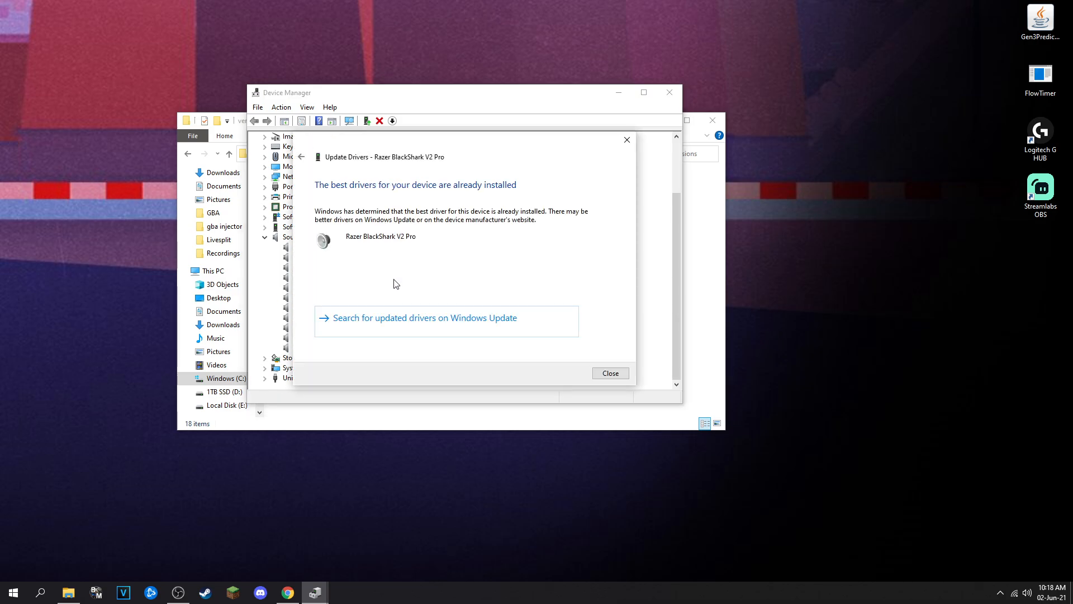
click(423, 316)
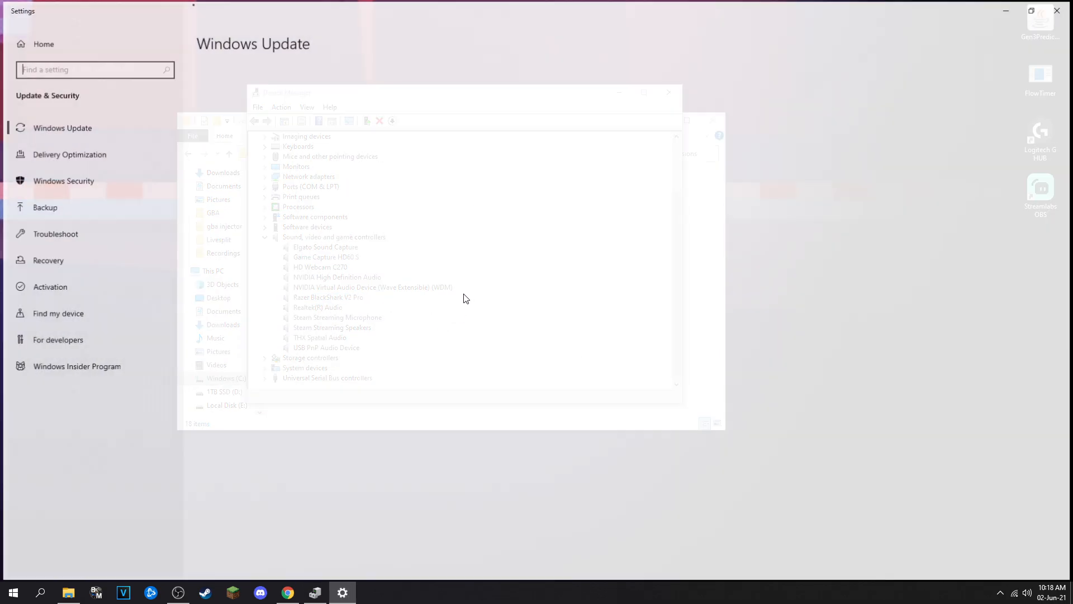
Step: Show the headset's Uninstall device option, then close Device Manager
right_click(329, 297)
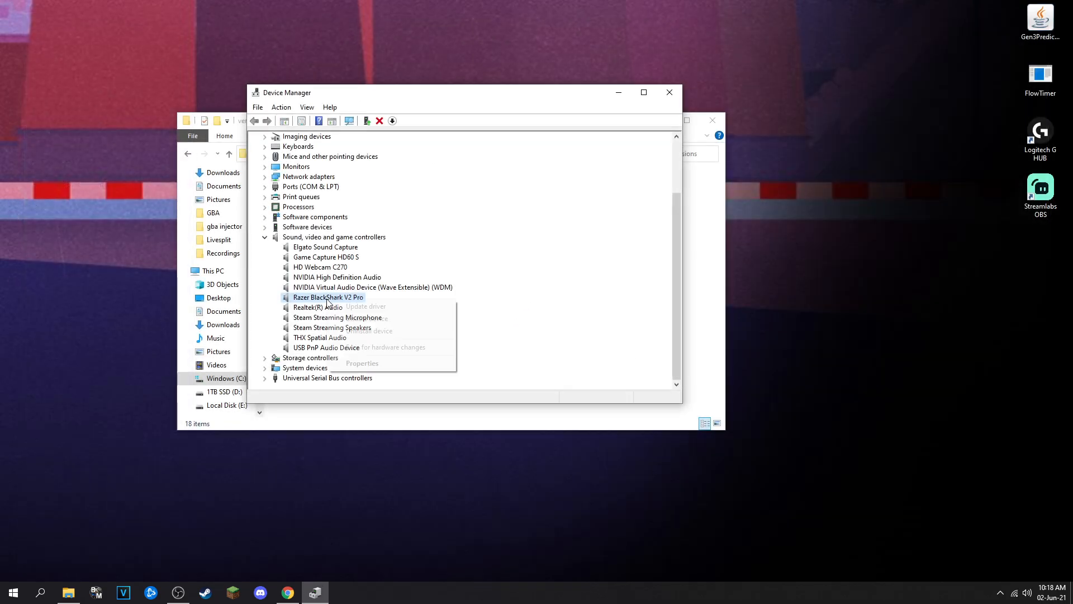
mouse_move(367, 331)
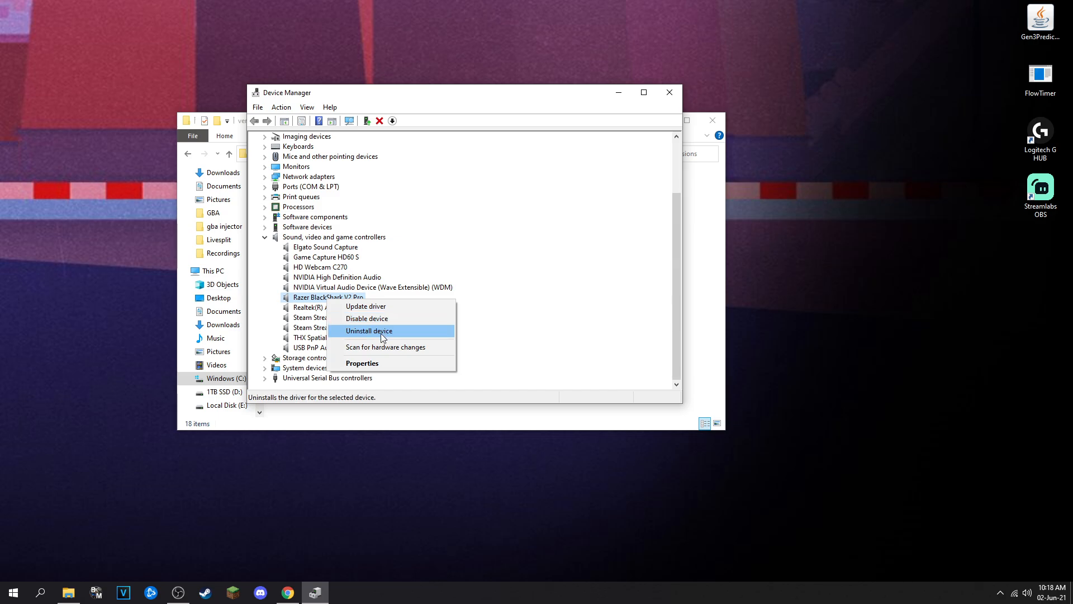
mouse_move(440, 255)
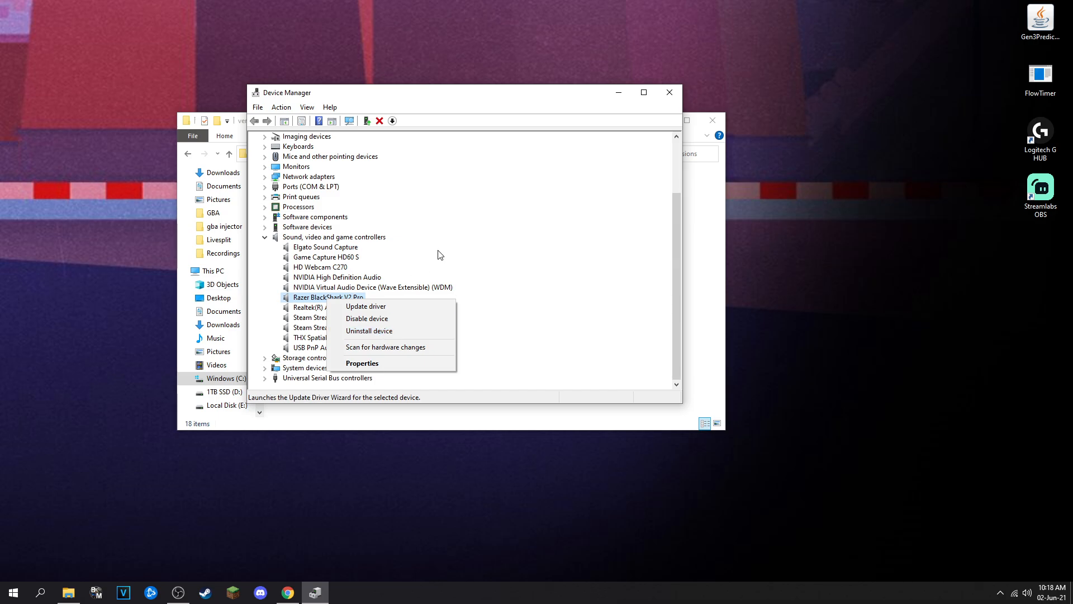
mouse_move(662, 81)
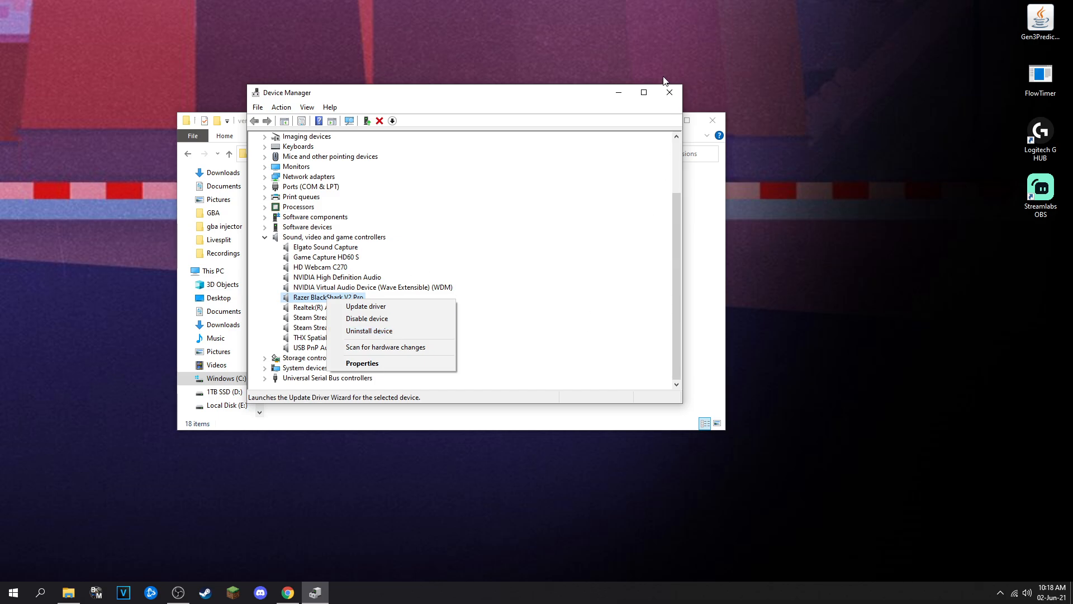
click(668, 93)
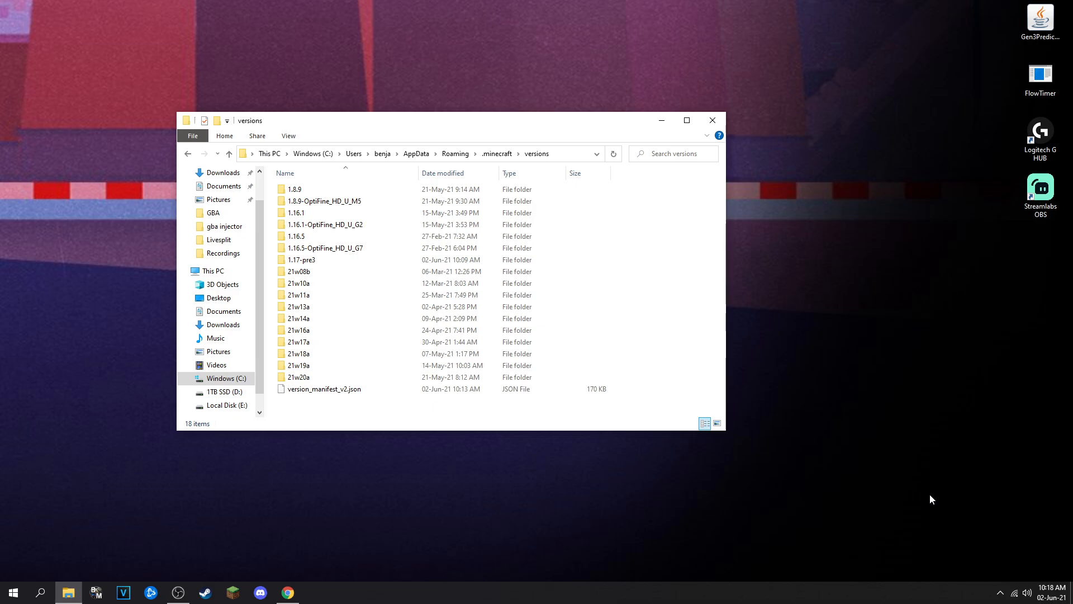
mouse_move(916, 514)
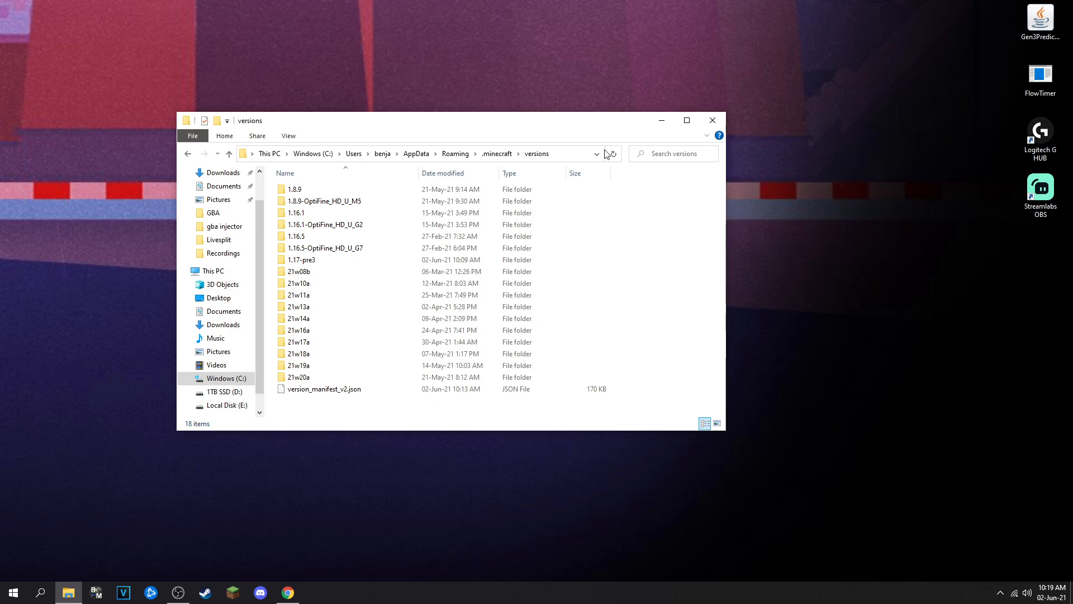
Step: Re-enter .minecraft\versions from Roaming, then close the File Explorer window
click(455, 153)
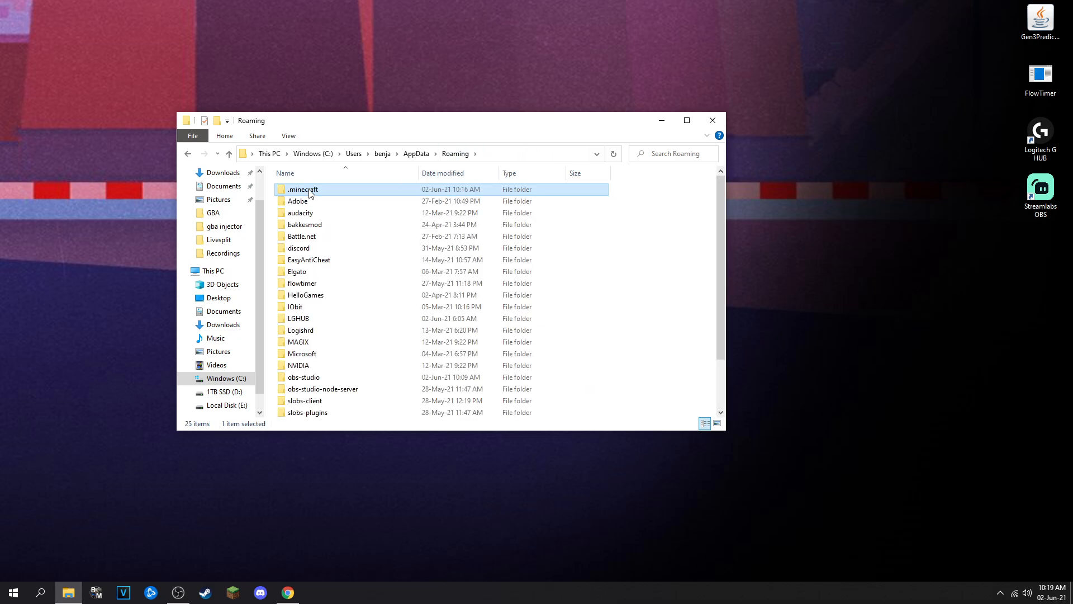
double_click(302, 189)
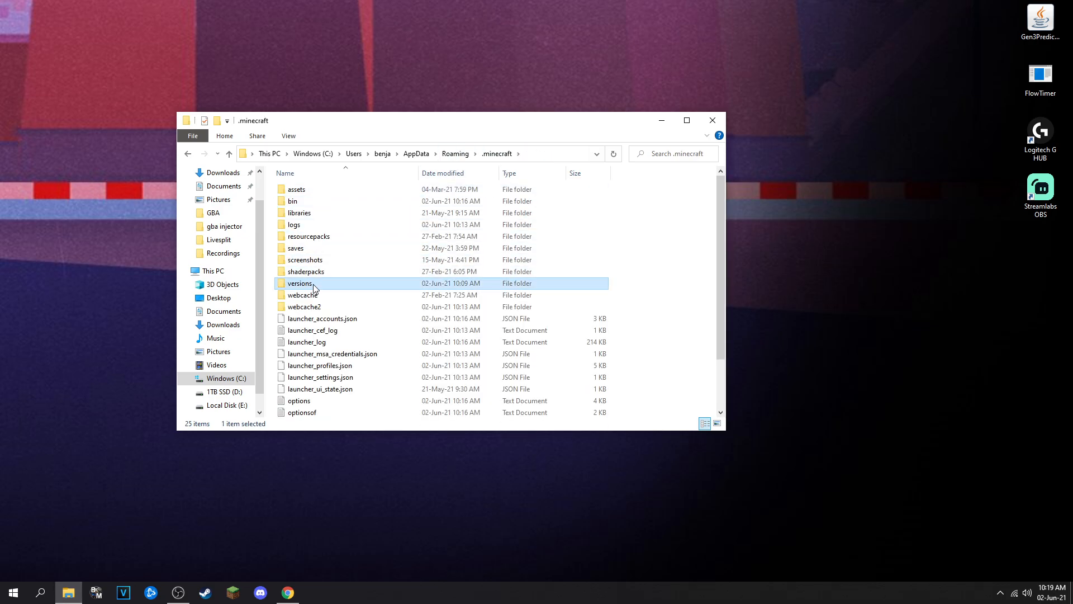
double_click(301, 283)
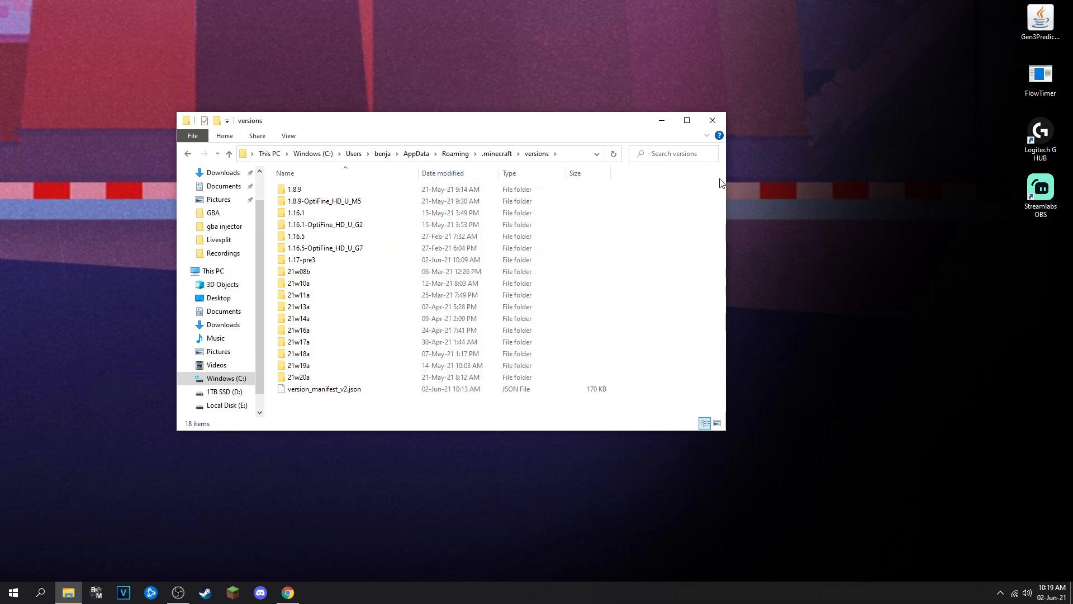
click(712, 119)
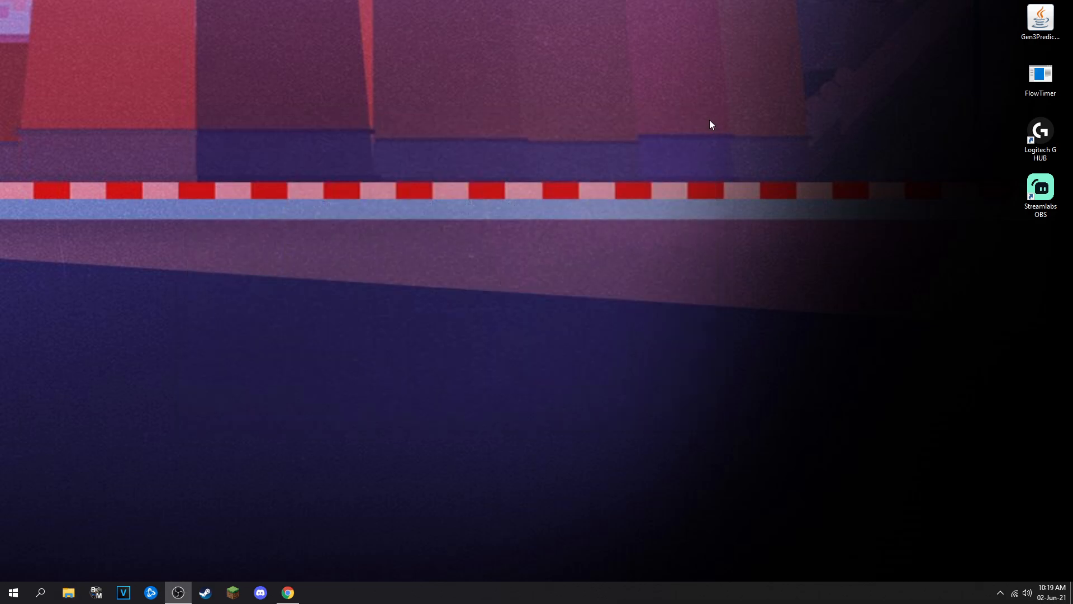
mouse_move(401, 266)
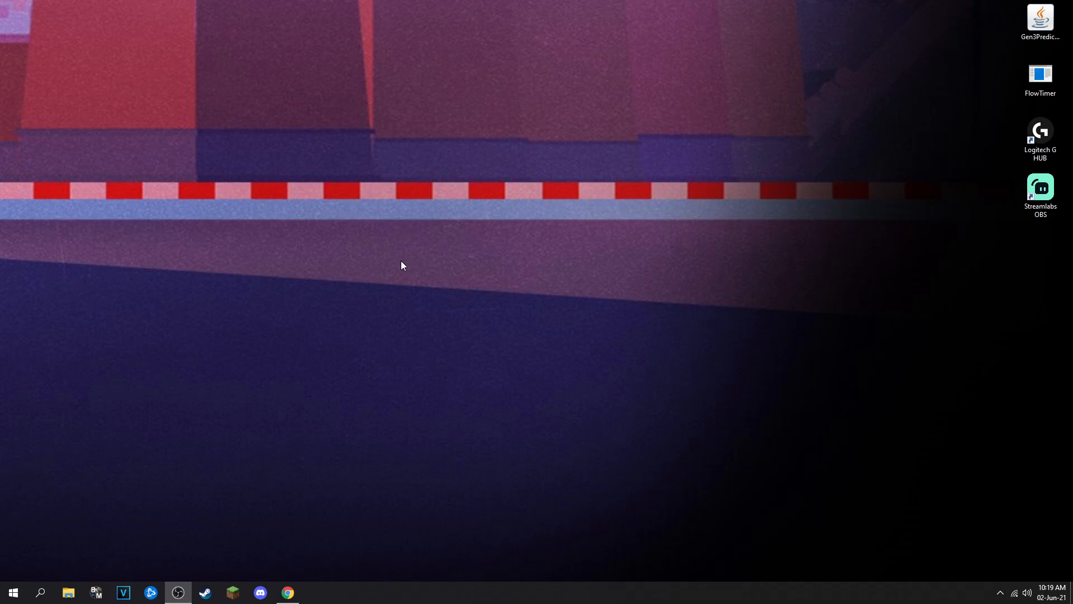
mouse_move(399, 266)
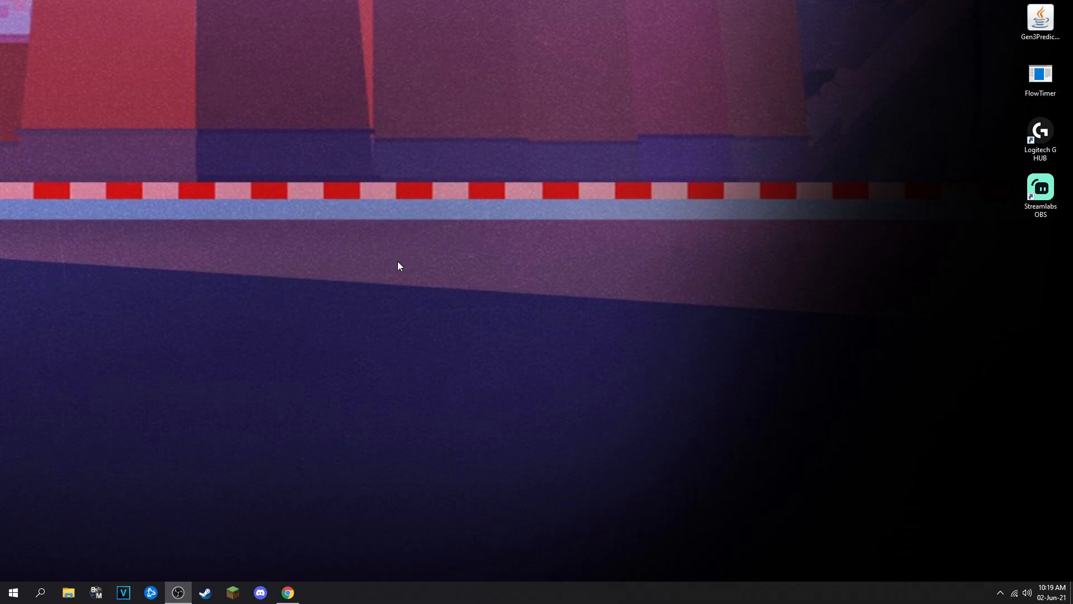
mouse_move(1020, 572)
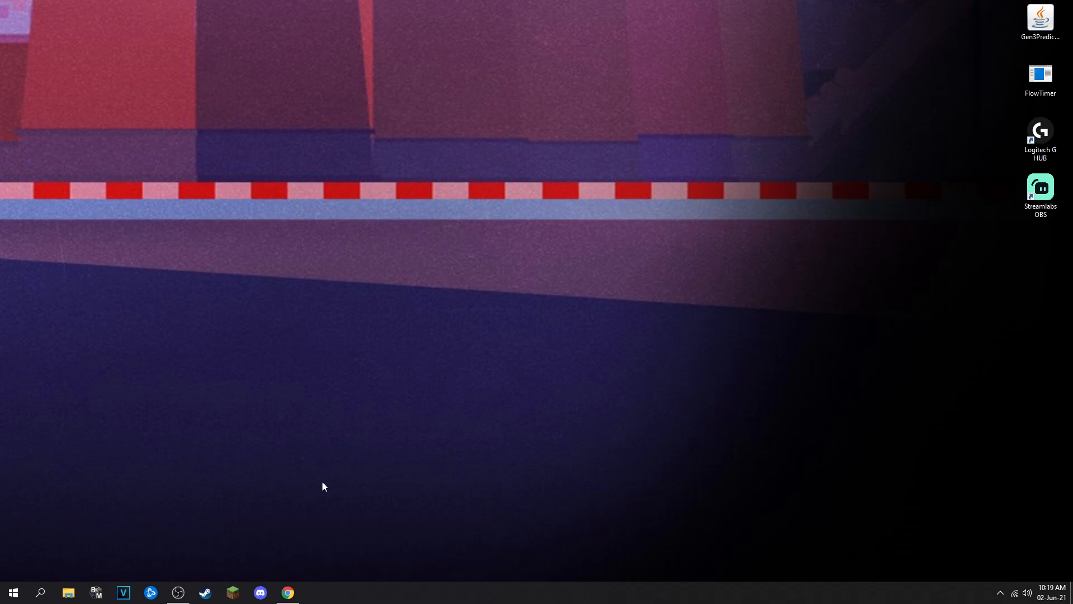
mouse_move(288, 592)
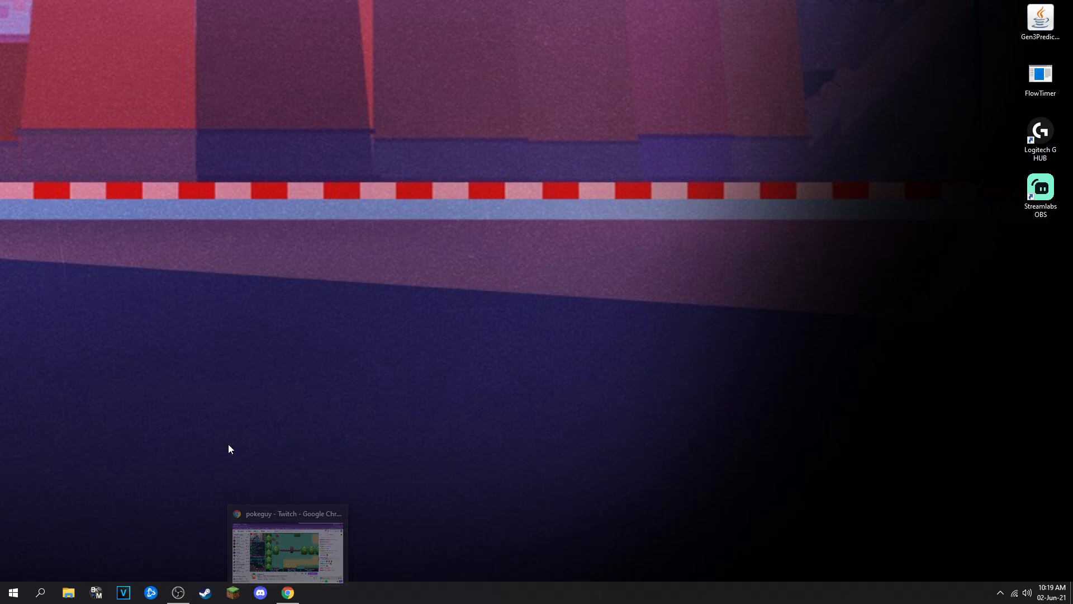